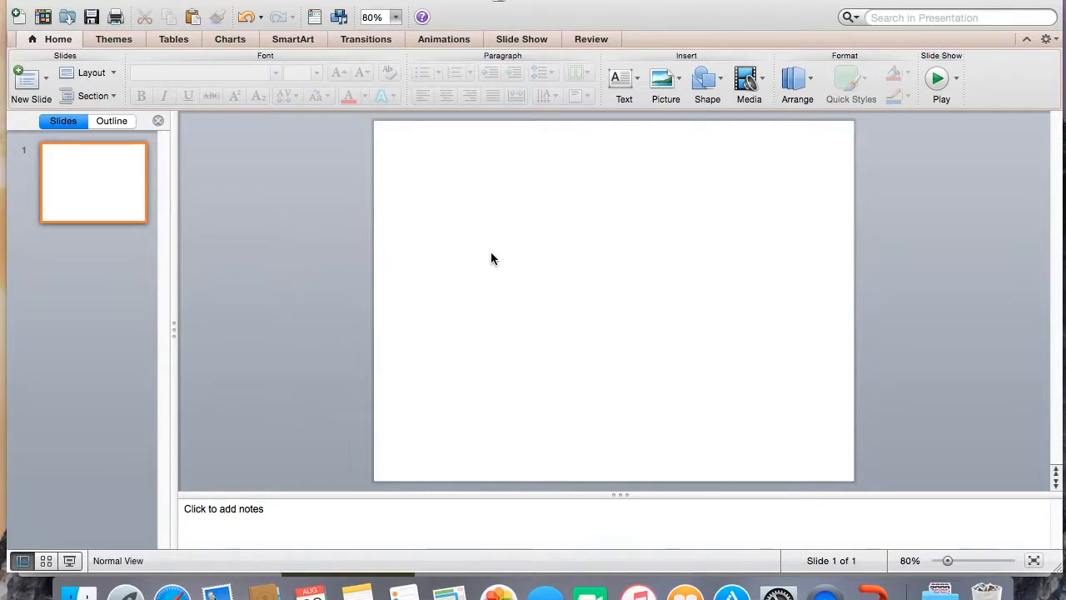
pyautogui.moveTo(441, 223)
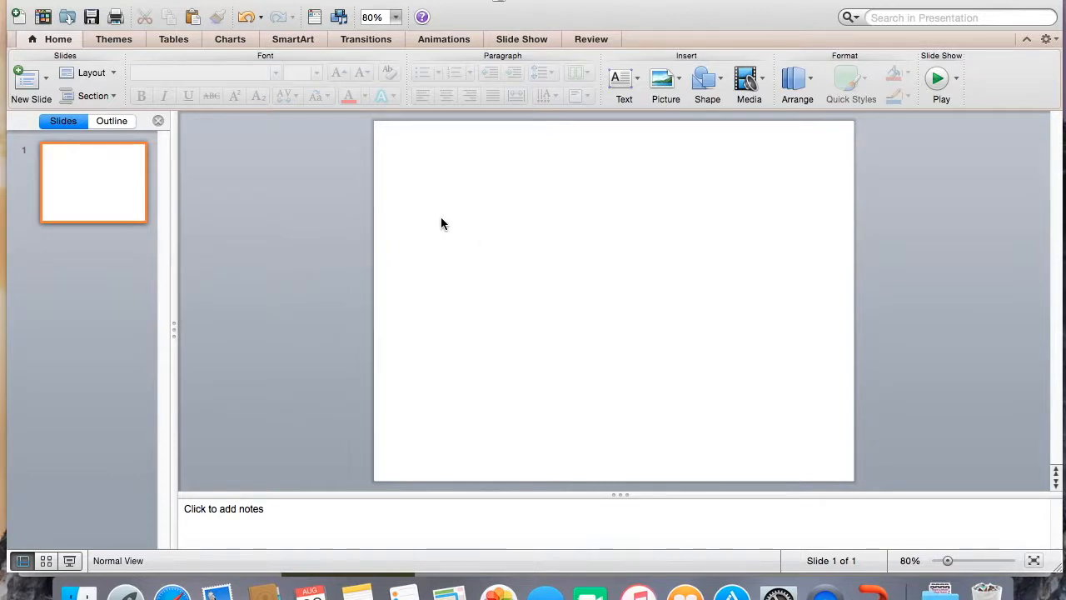
pyautogui.moveTo(330, 110)
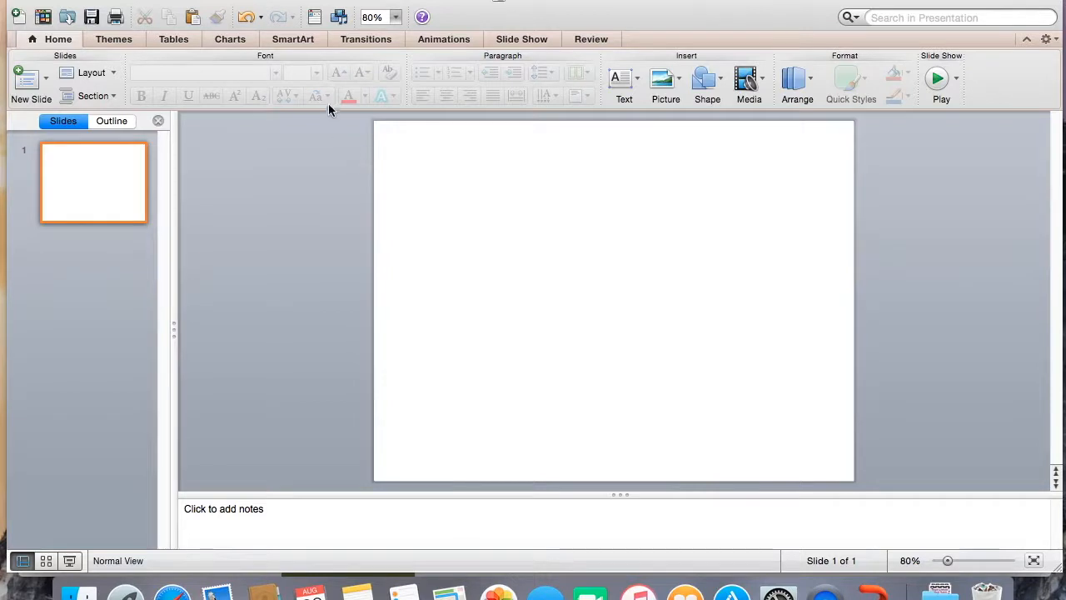
pyautogui.moveTo(277, 207)
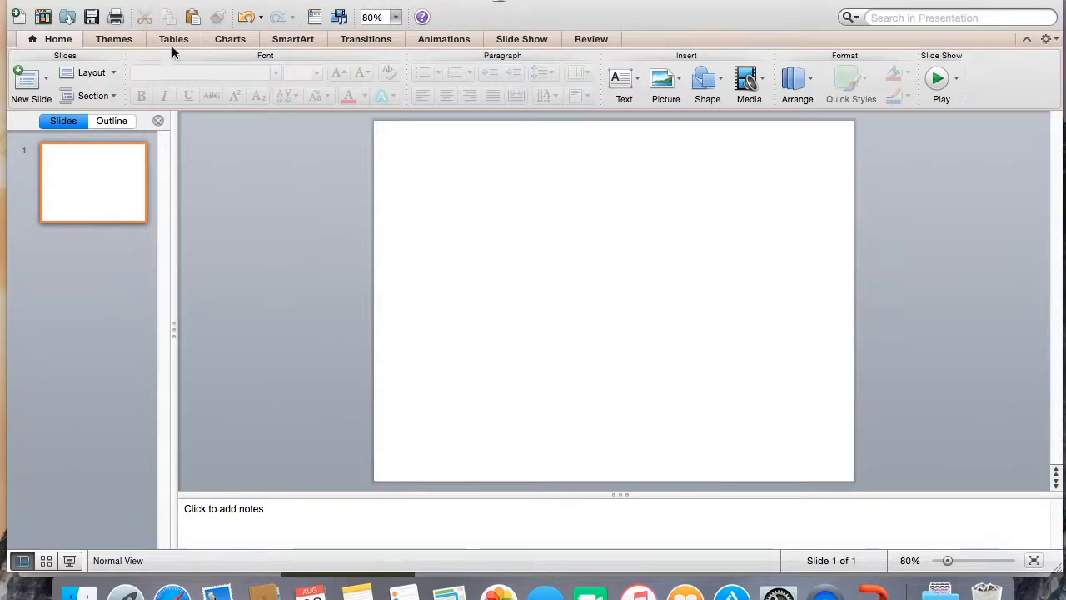
# - Size the slides for Letter Paper (8.5x11 in) via Page Setup
pyautogui.click(25, 6)
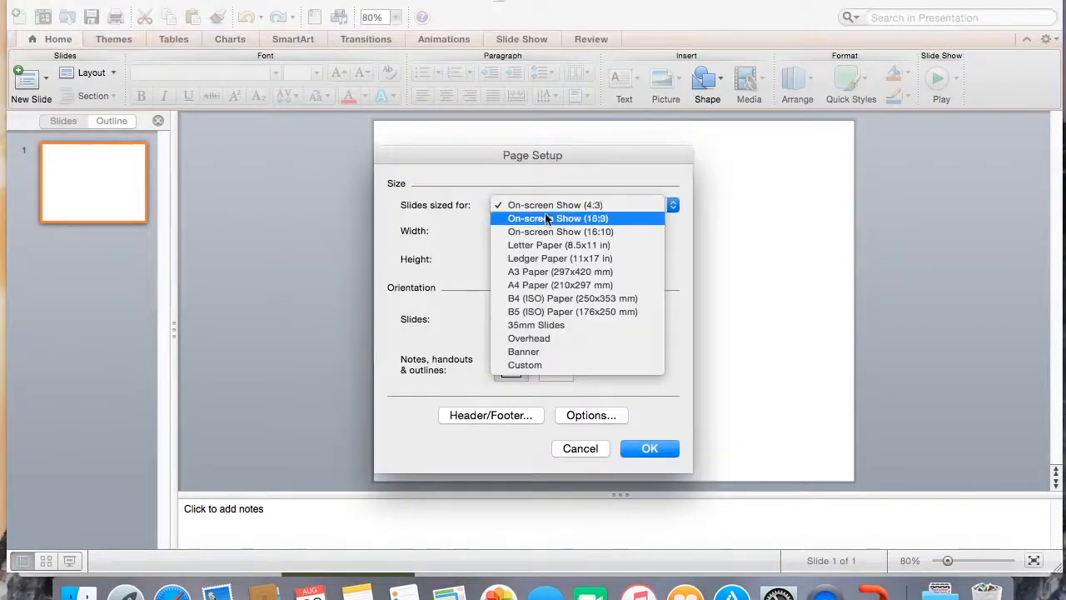
pyautogui.click(558, 244)
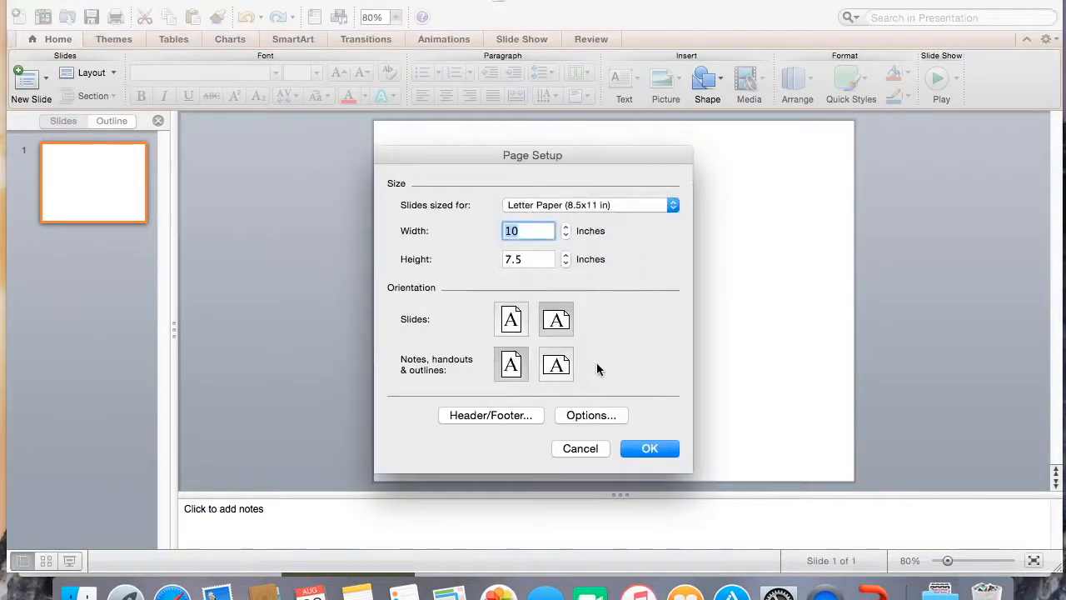
pyautogui.click(650, 448)
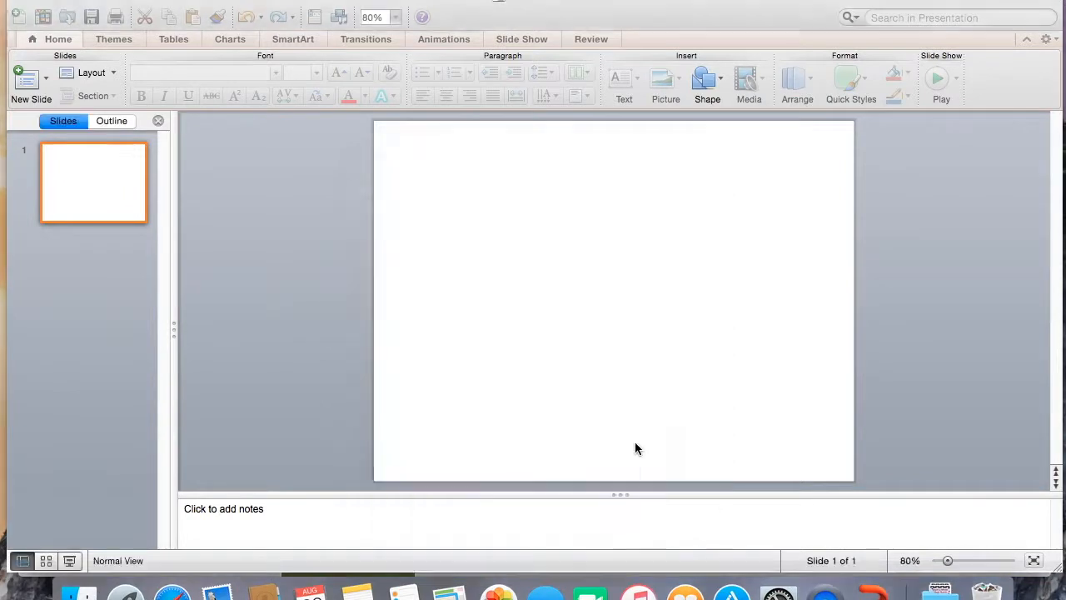
# - Draw a text box across the slide top, set Arial Black, and enter the letter A
pyautogui.click(623, 83)
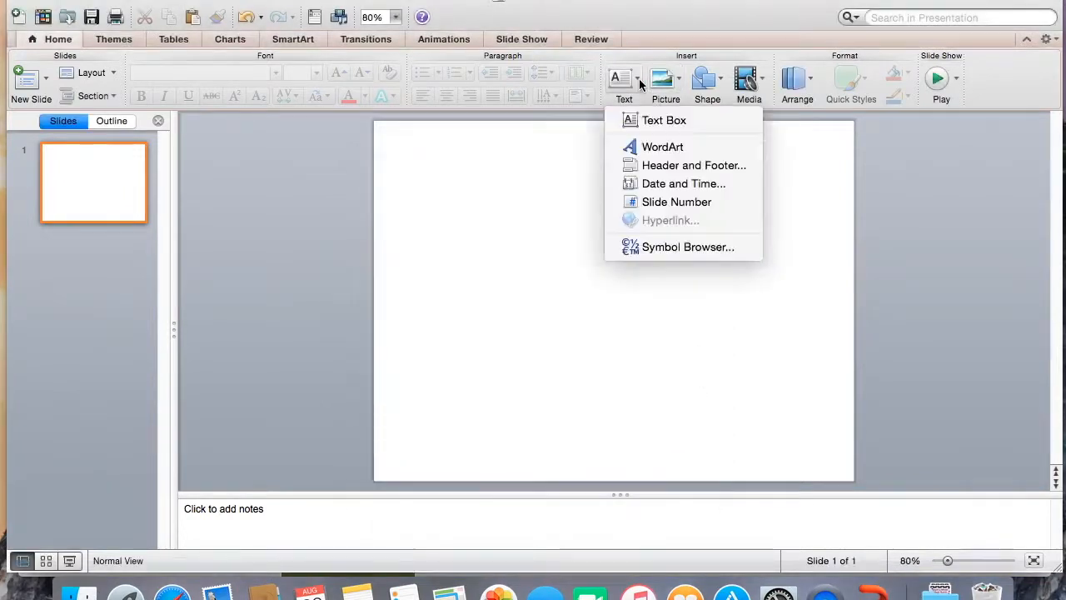
pyautogui.click(386, 148)
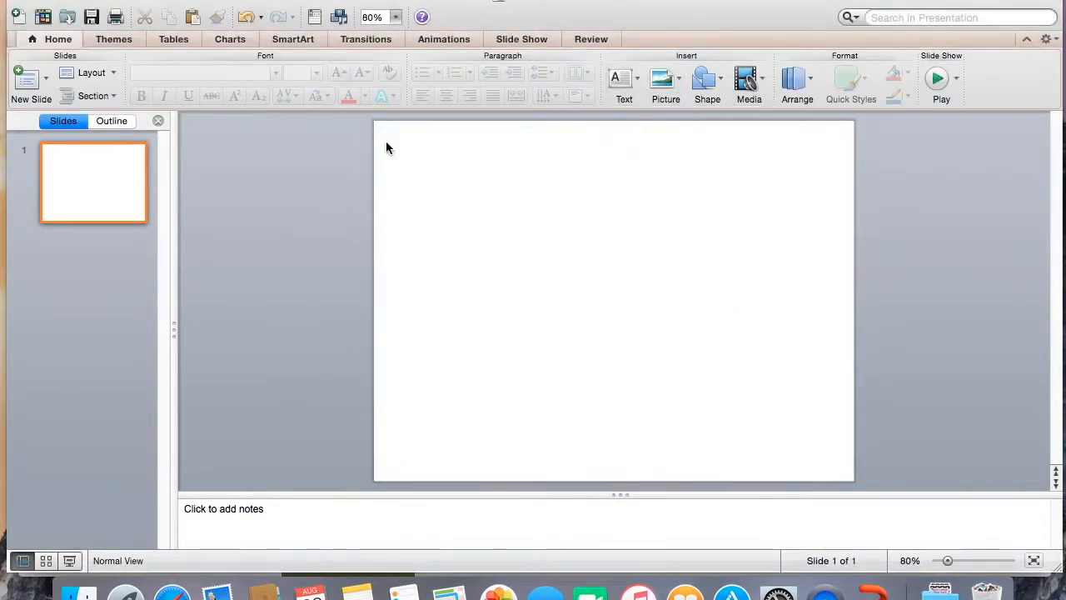
pyautogui.moveTo(386, 143); pyautogui.dragTo(841, 468)
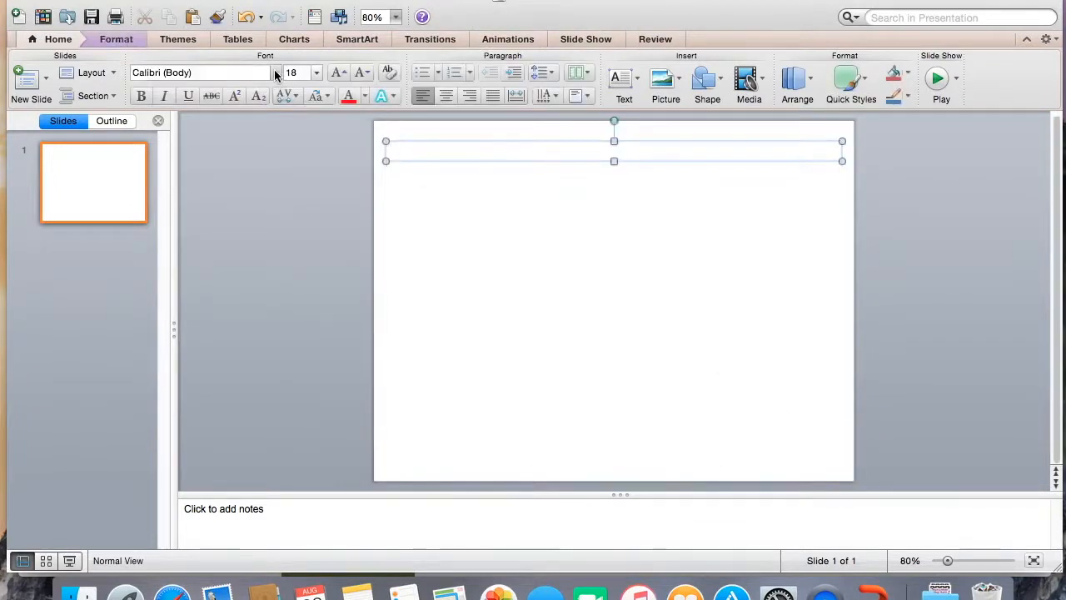
pyautogui.click(275, 73)
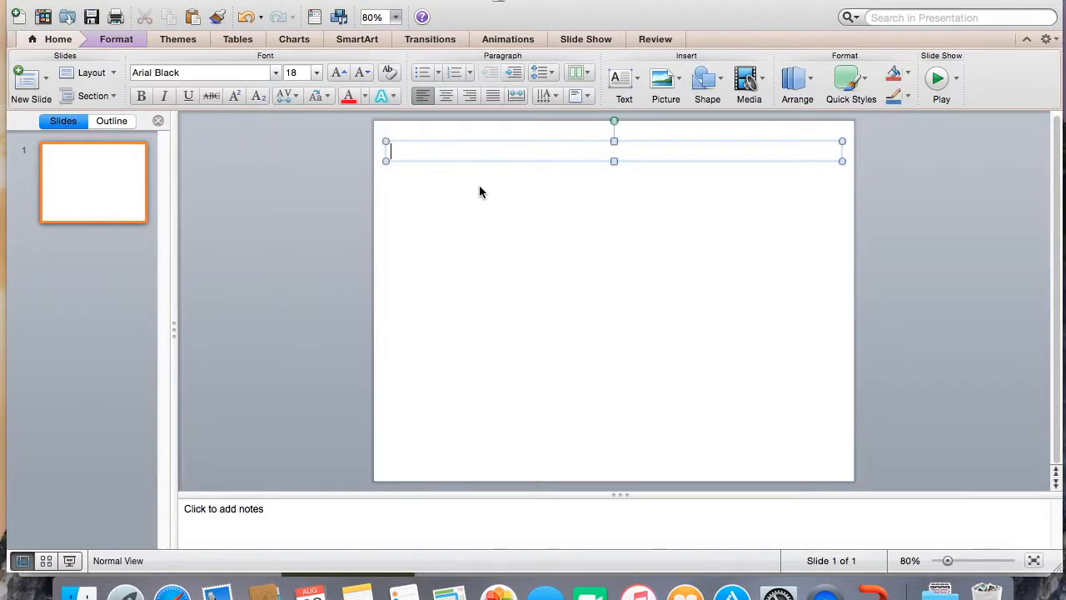
pyautogui.write('A')
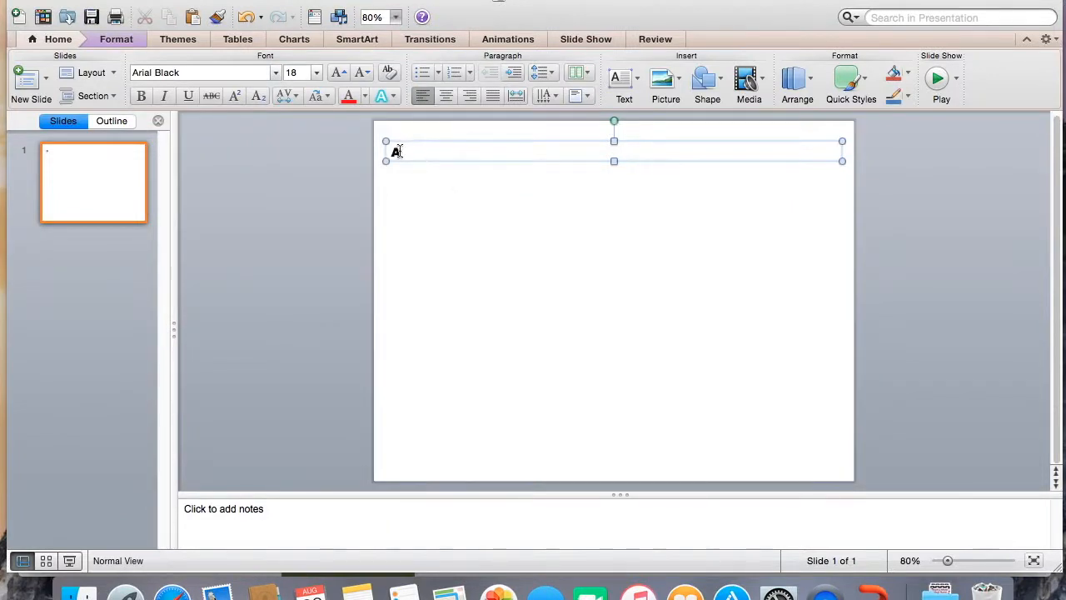
# - Enlarge the letter A with Increase Font Size until it reaches 496 pt
pyautogui.click(337, 72)
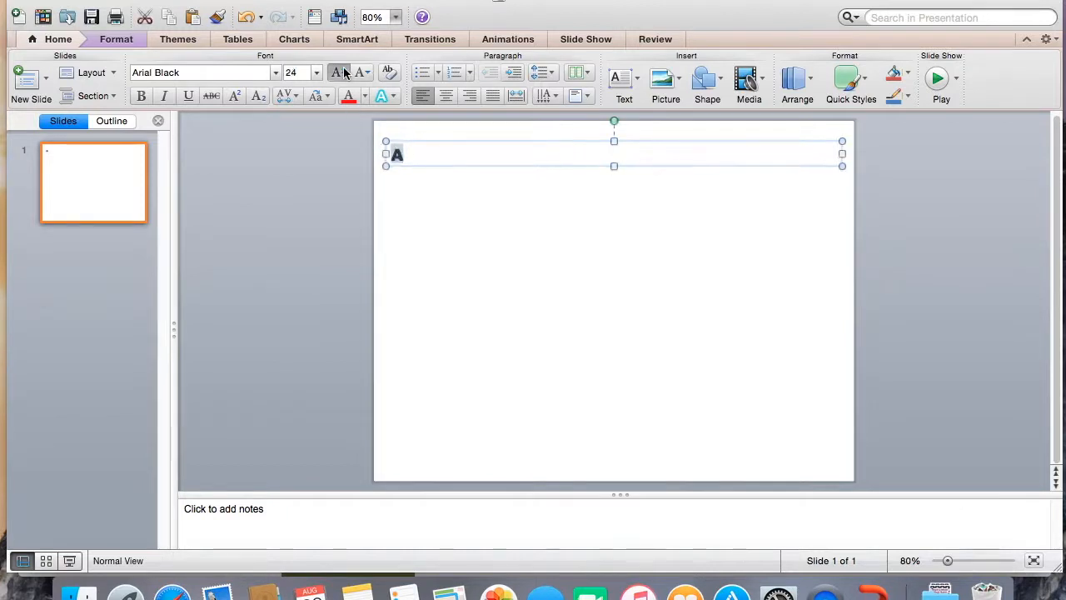
pyautogui.click(336, 74)
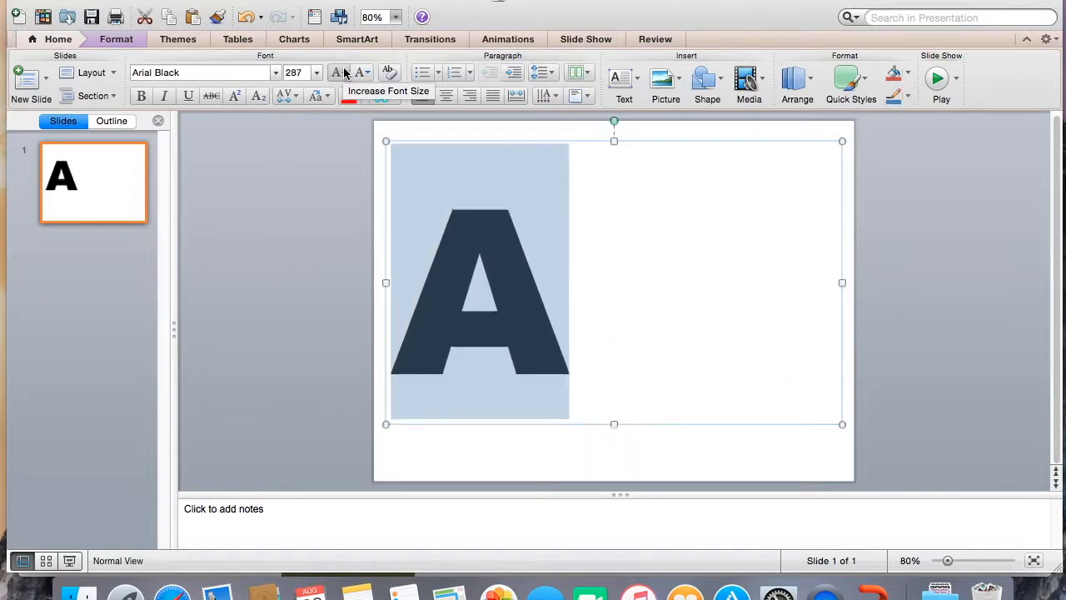
pyautogui.click(337, 72)
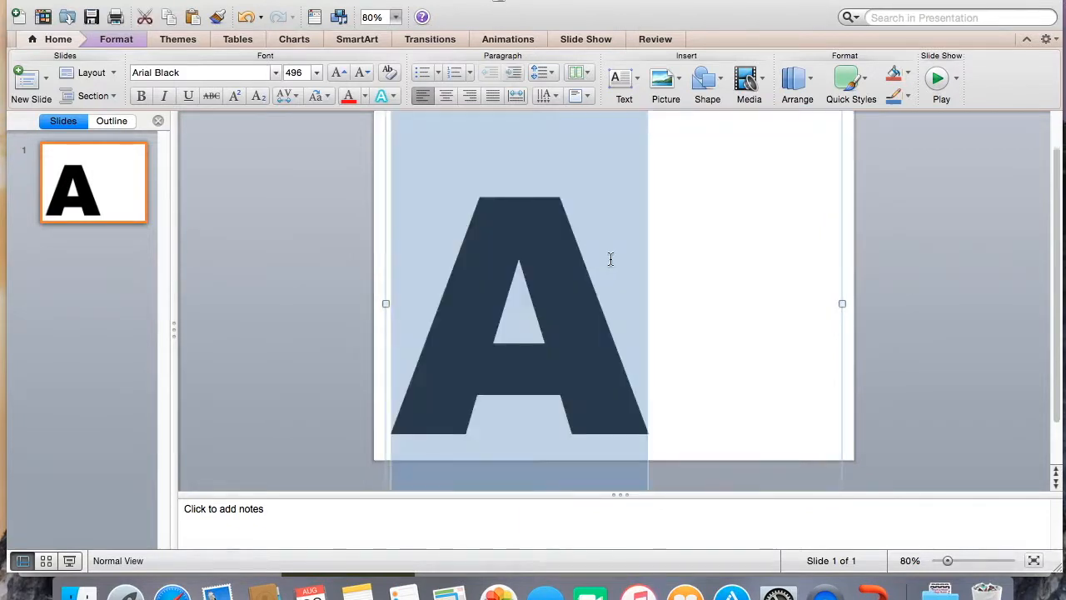
pyautogui.click(369, 95)
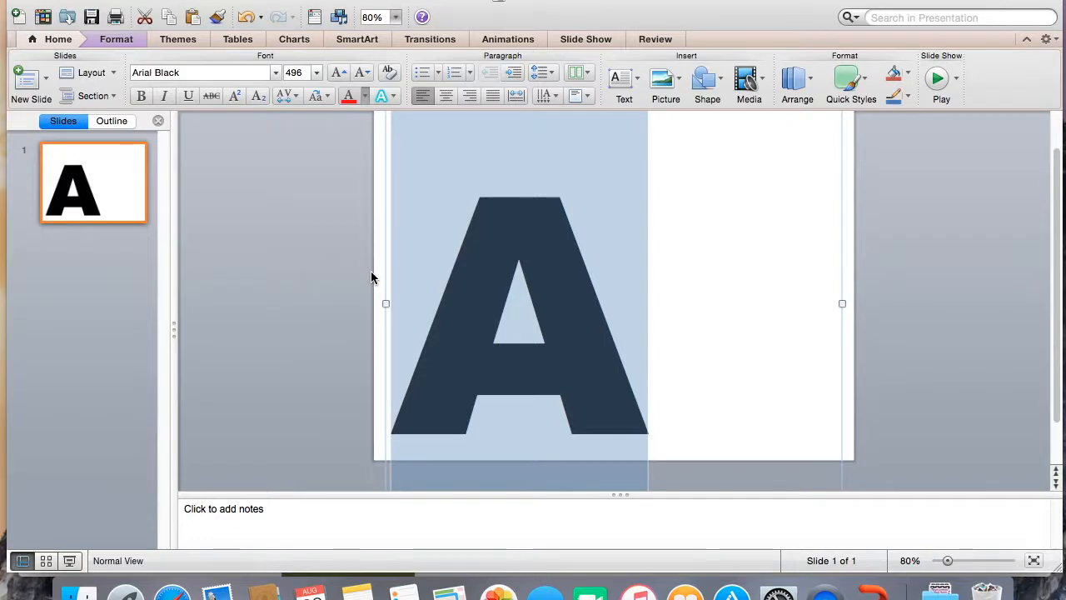
pyautogui.moveTo(393, 290)
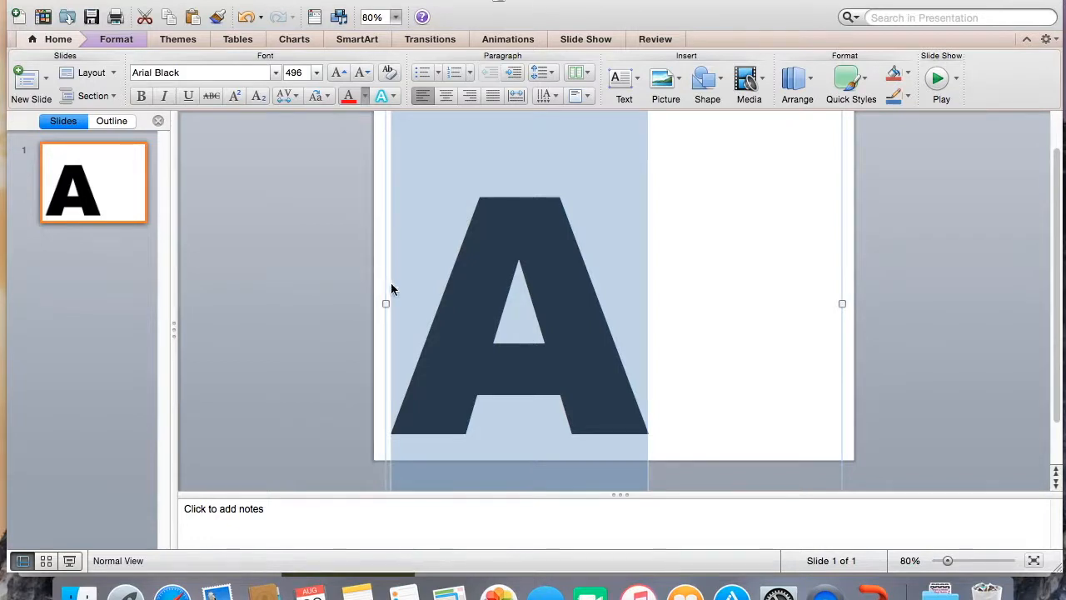
pyautogui.moveTo(548, 355)
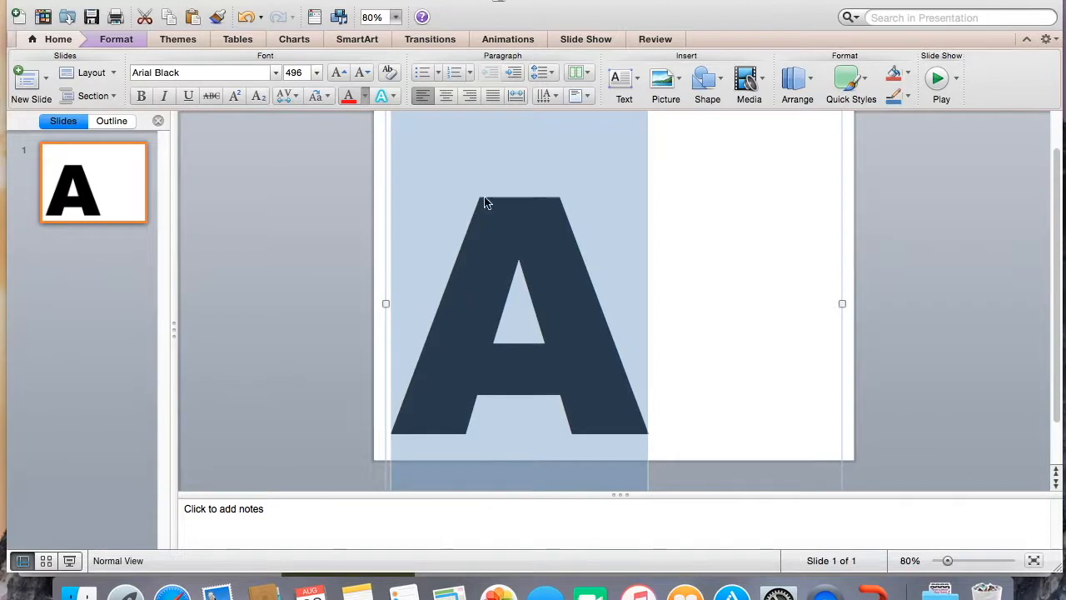
pyautogui.moveTo(566, 290)
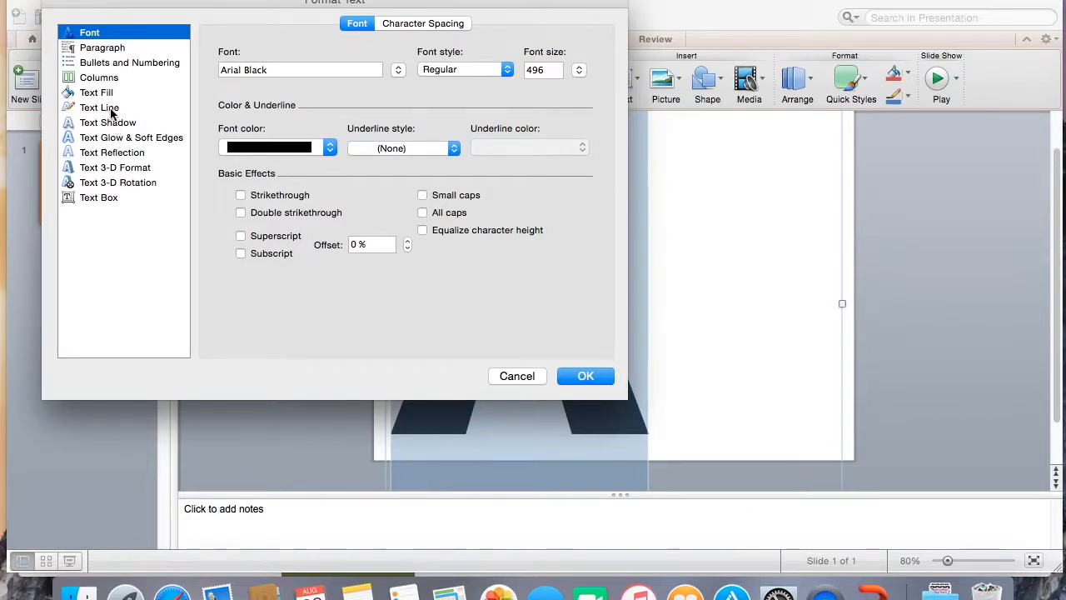
# - Give the letter A a 6 pt black text outline under Weights & Arrows
pyautogui.click(100, 107)
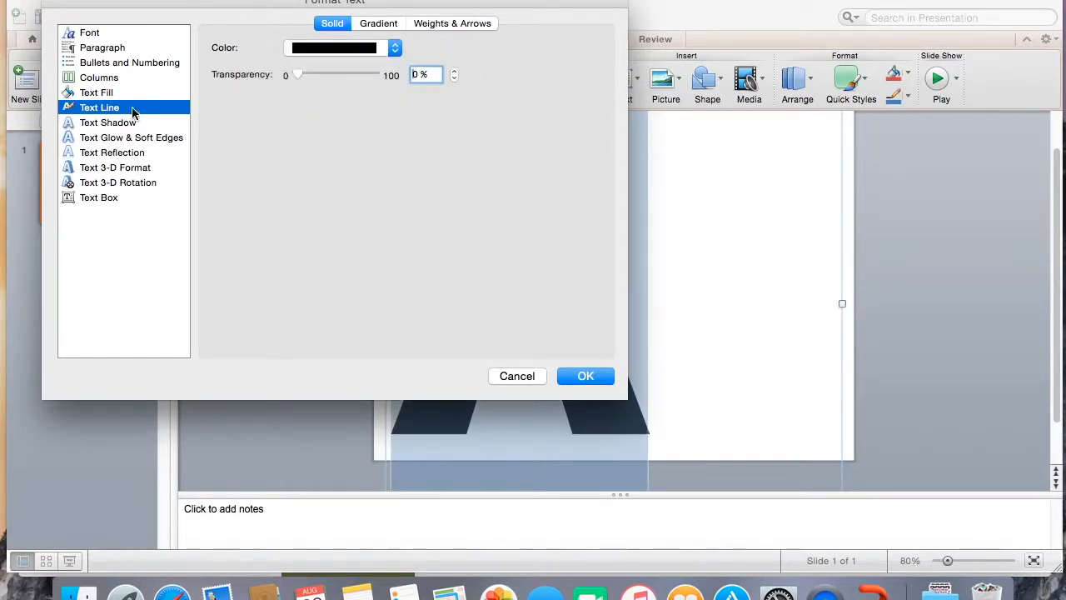
pyautogui.click(453, 23)
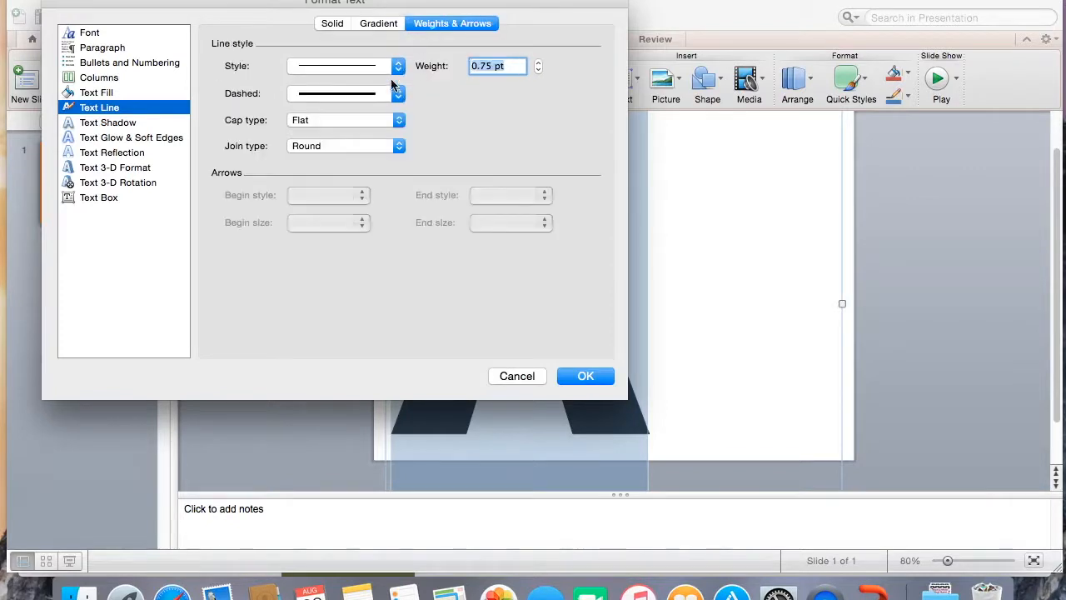
pyautogui.click(398, 67)
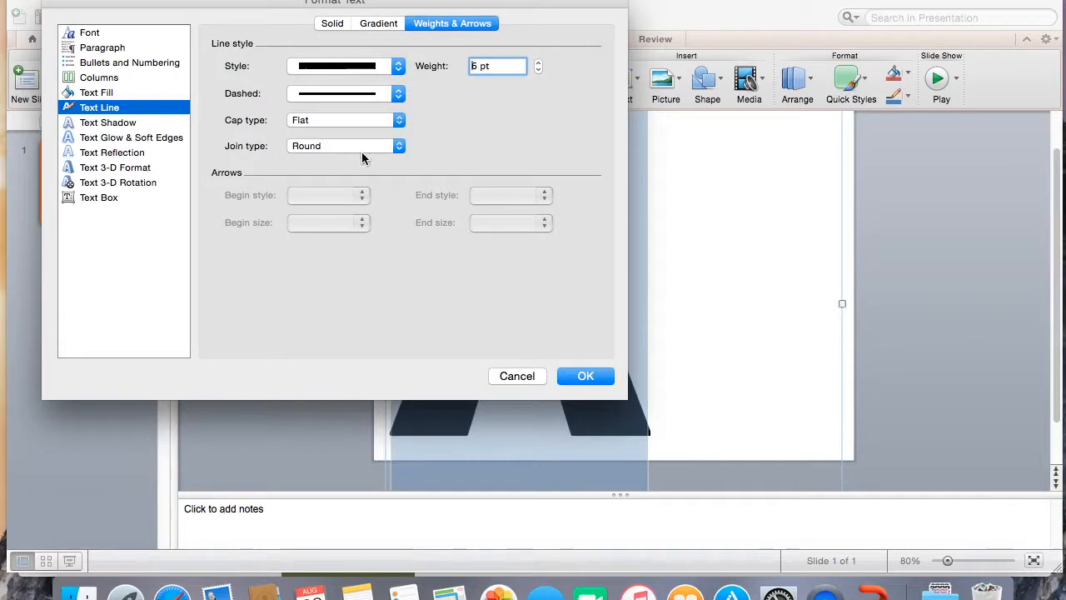
pyautogui.click(398, 94)
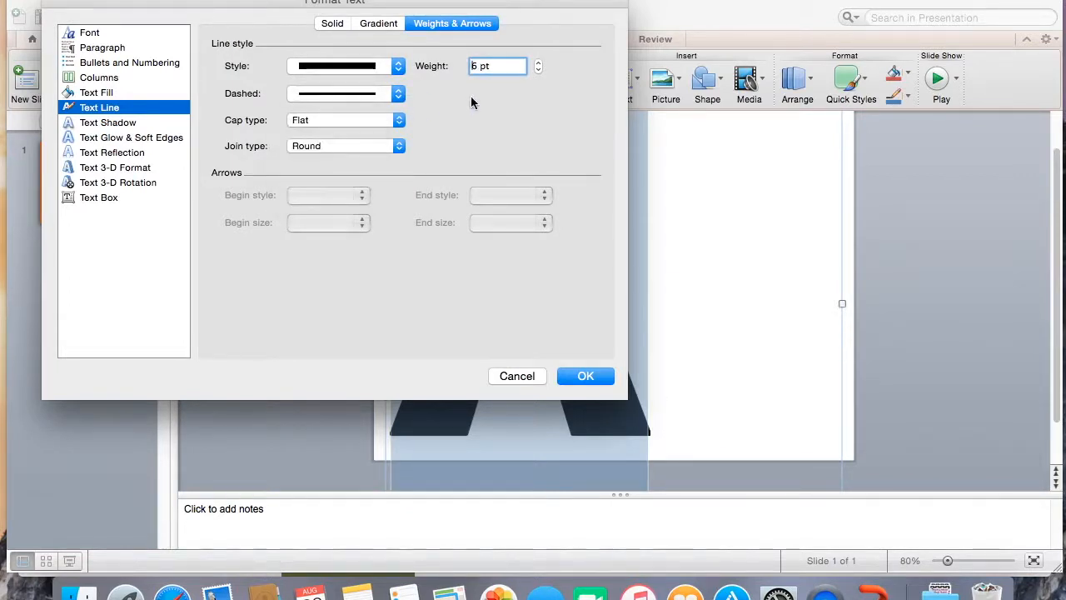
pyautogui.moveTo(548, 333)
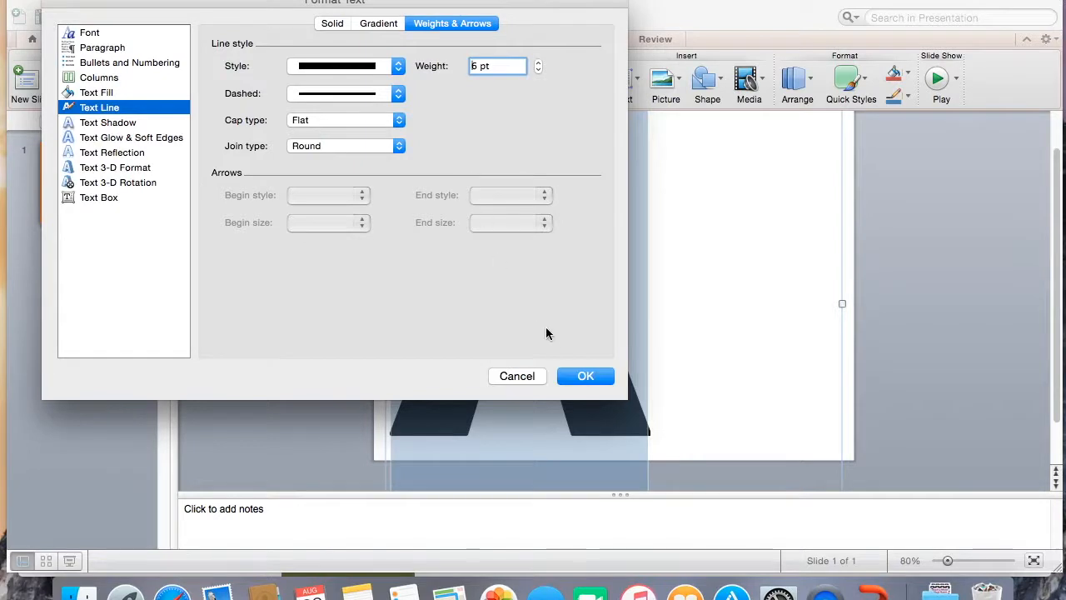
pyautogui.moveTo(206, 165)
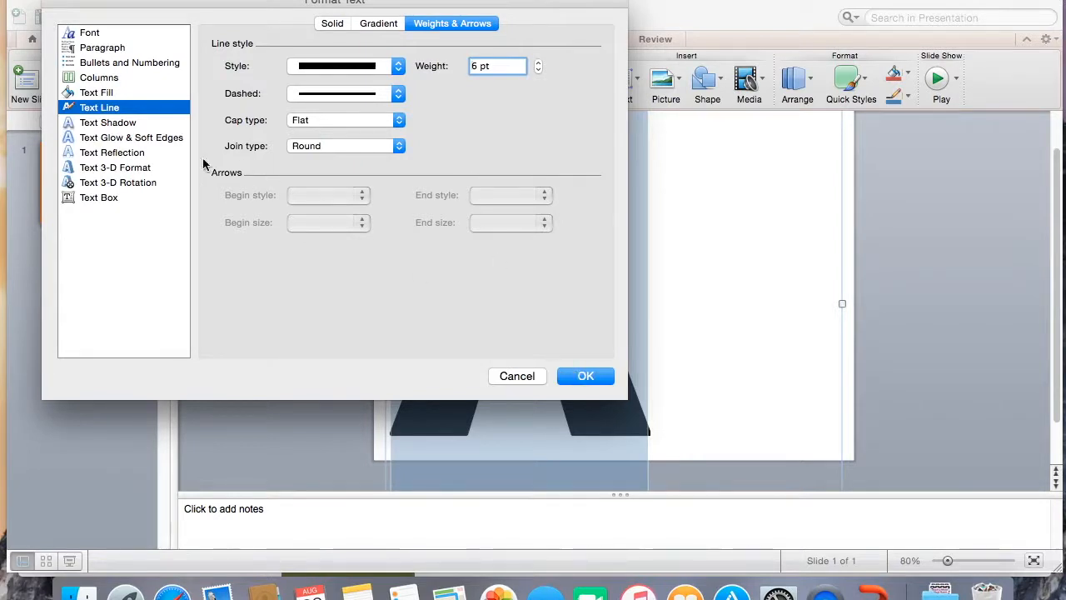
# - Set the text fill to No Fill so the A is hollow, and apply
pyautogui.click(97, 93)
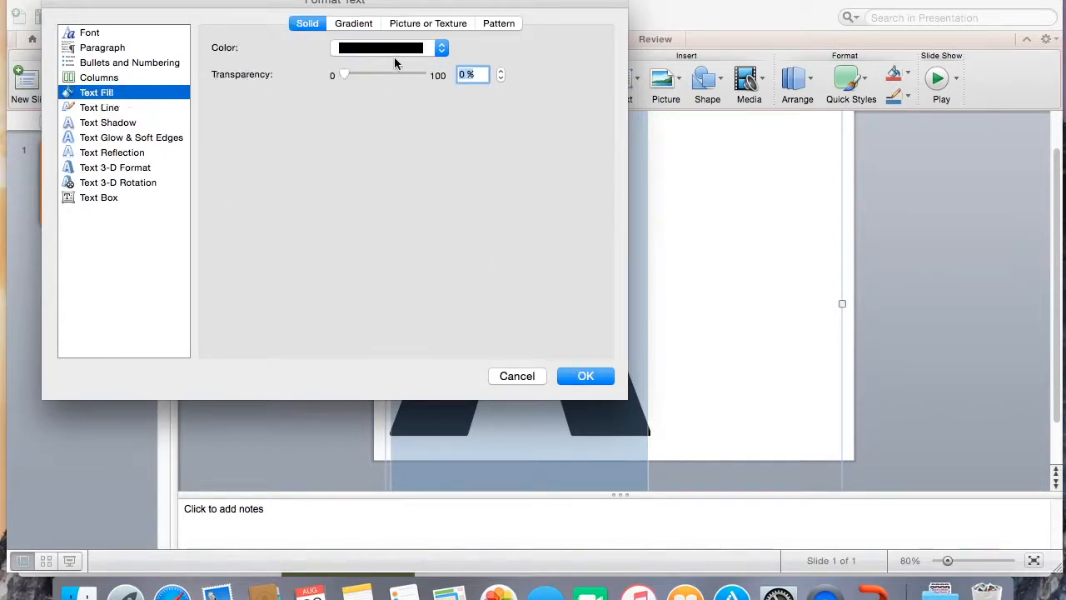
pyautogui.click(386, 46)
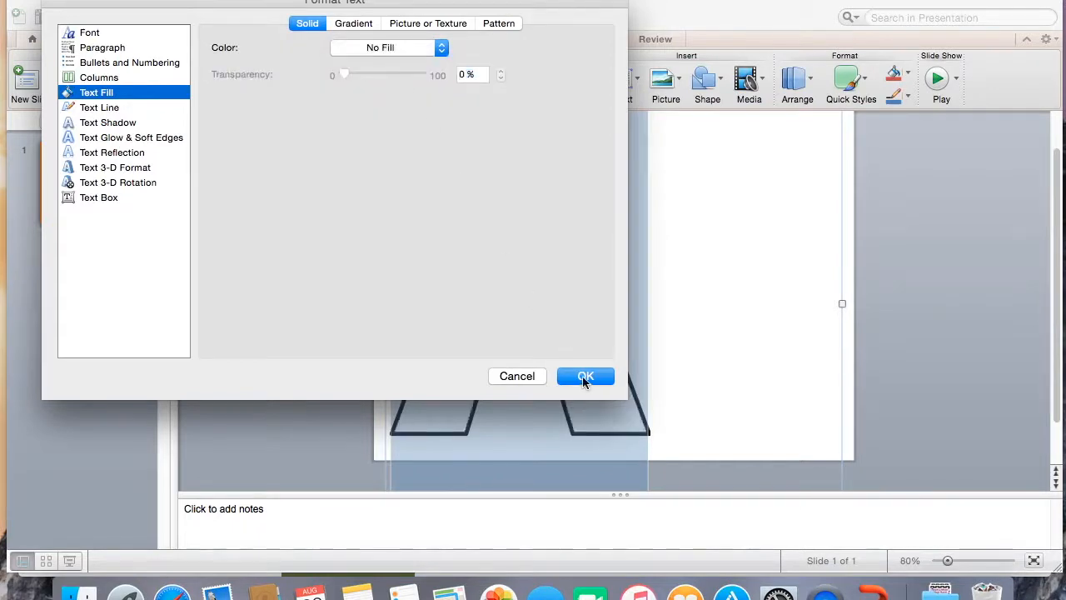
pyautogui.click(586, 376)
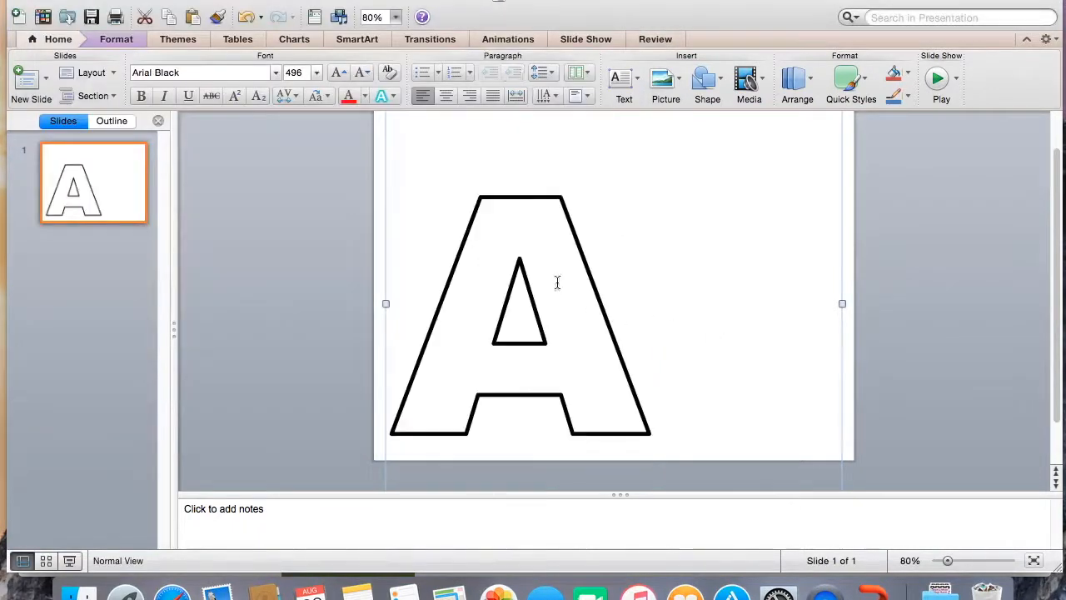
pyautogui.moveTo(468, 303)
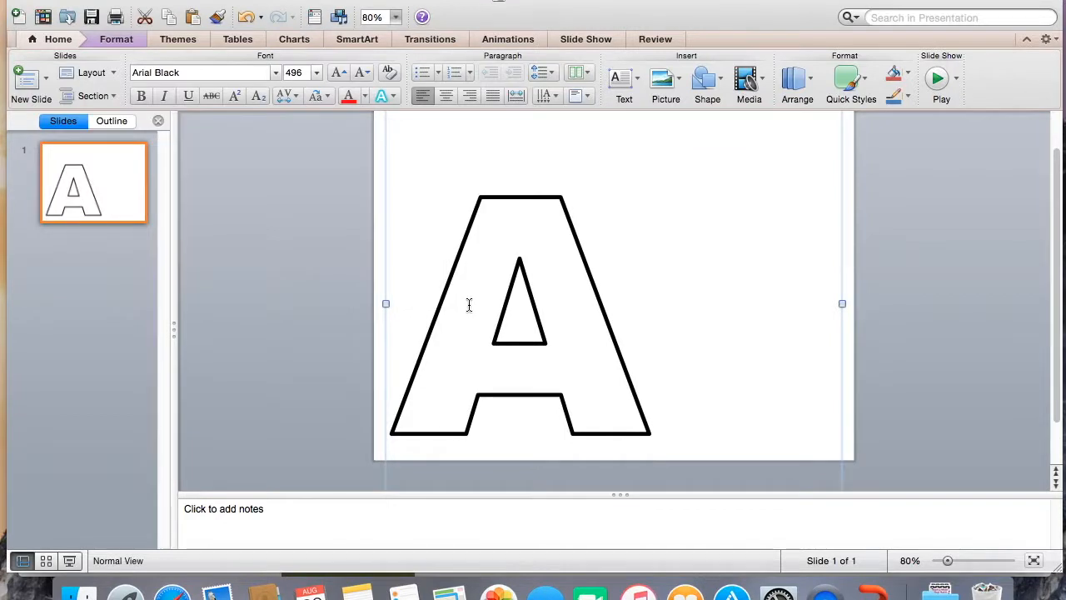
pyautogui.moveTo(556, 386)
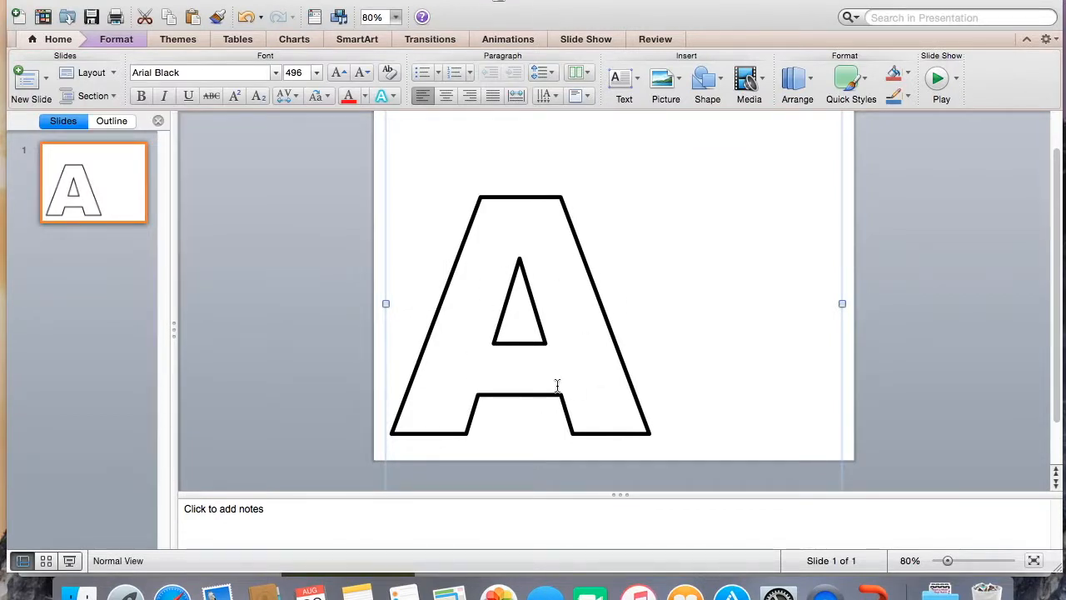
pyautogui.moveTo(643, 368)
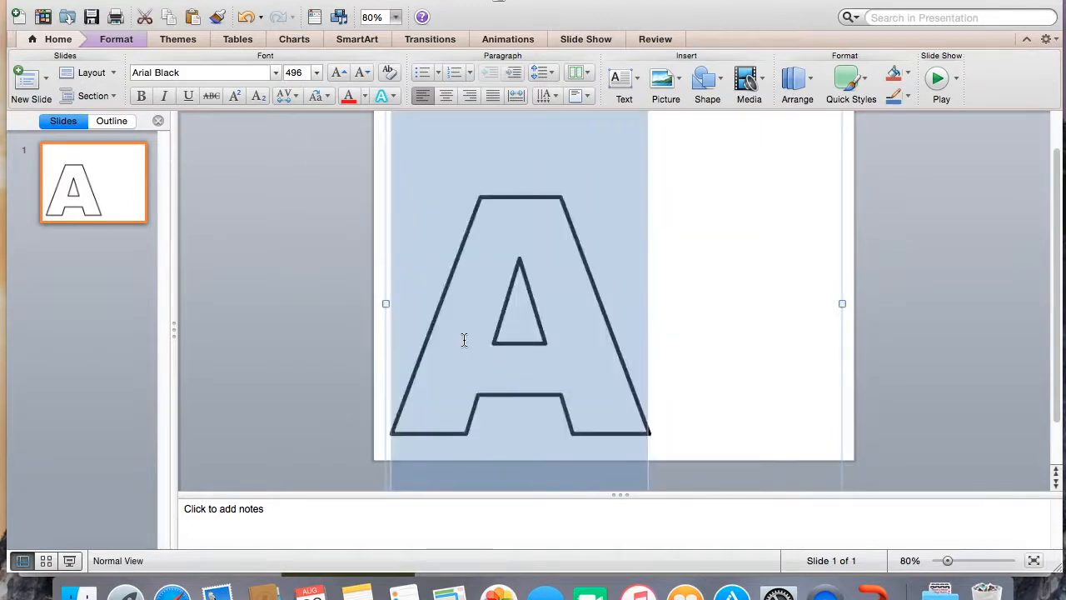
# - Select the hollow letter A and show its text colour choices
pyautogui.click(363, 95)
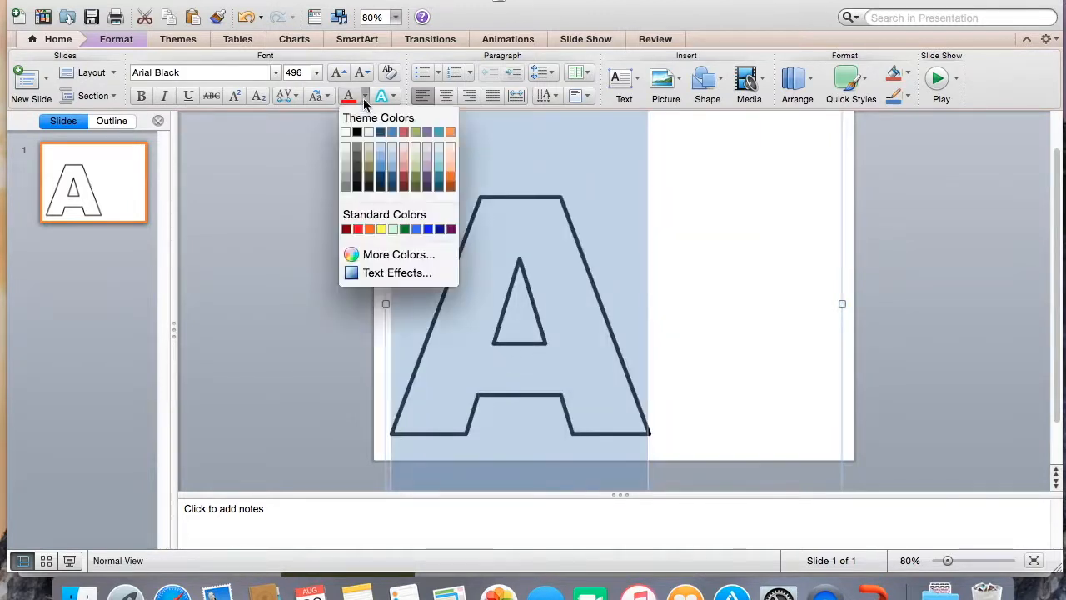
pyautogui.click(396, 274)
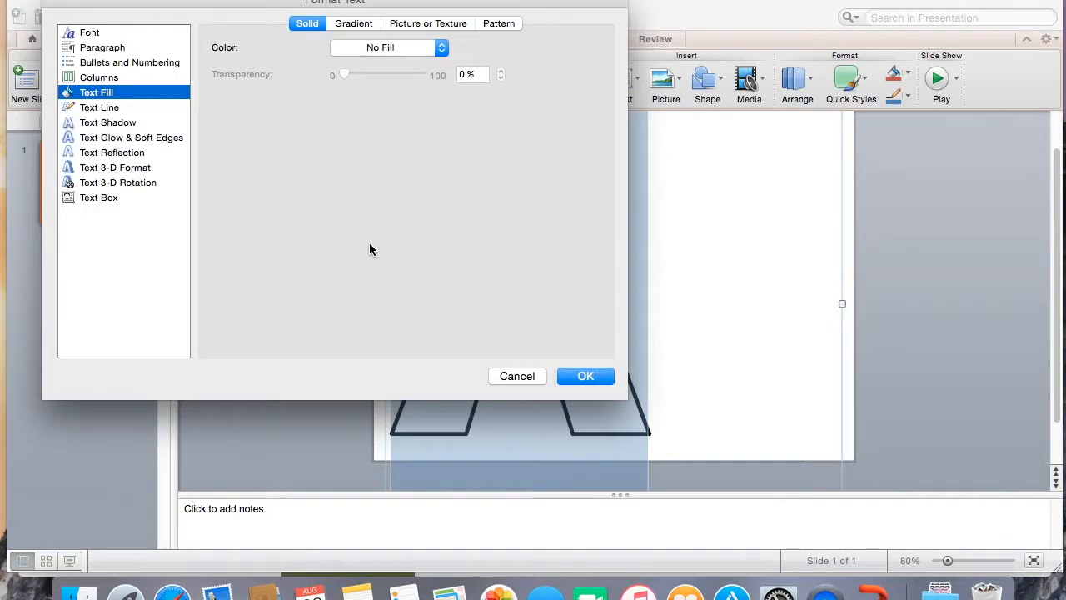
pyautogui.moveTo(305, 79)
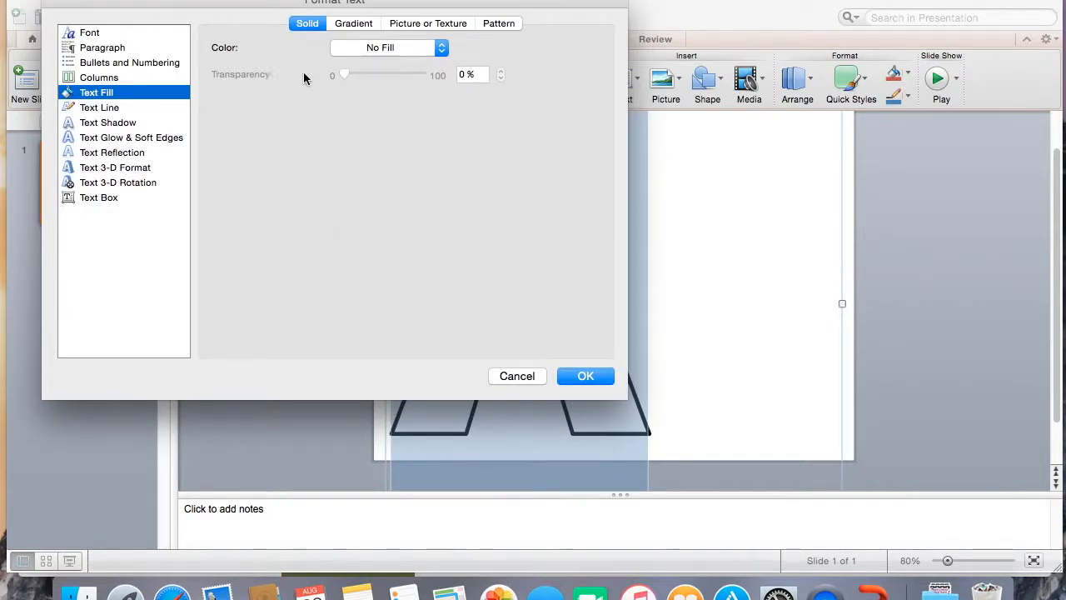
pyautogui.moveTo(353, 55)
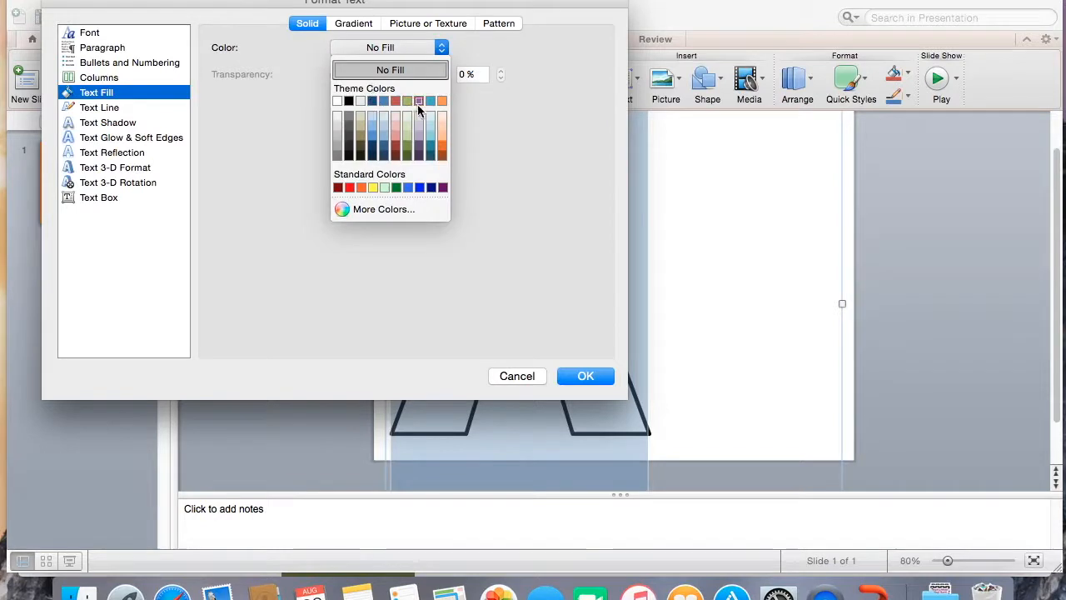
# - Give the letter A a solid purple theme-colour fill
pyautogui.click(418, 100)
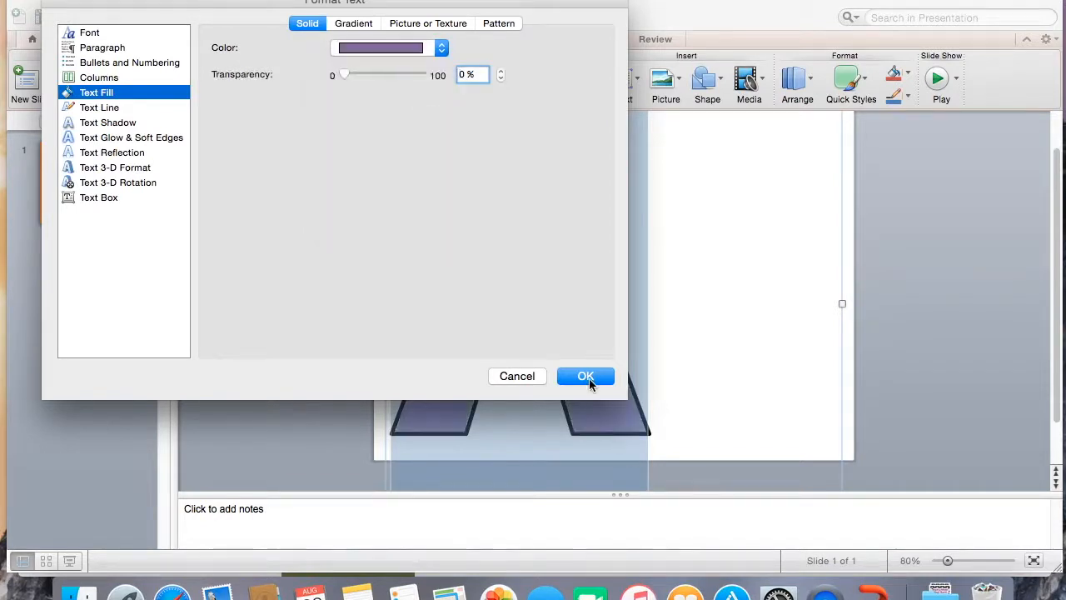
pyautogui.click(586, 376)
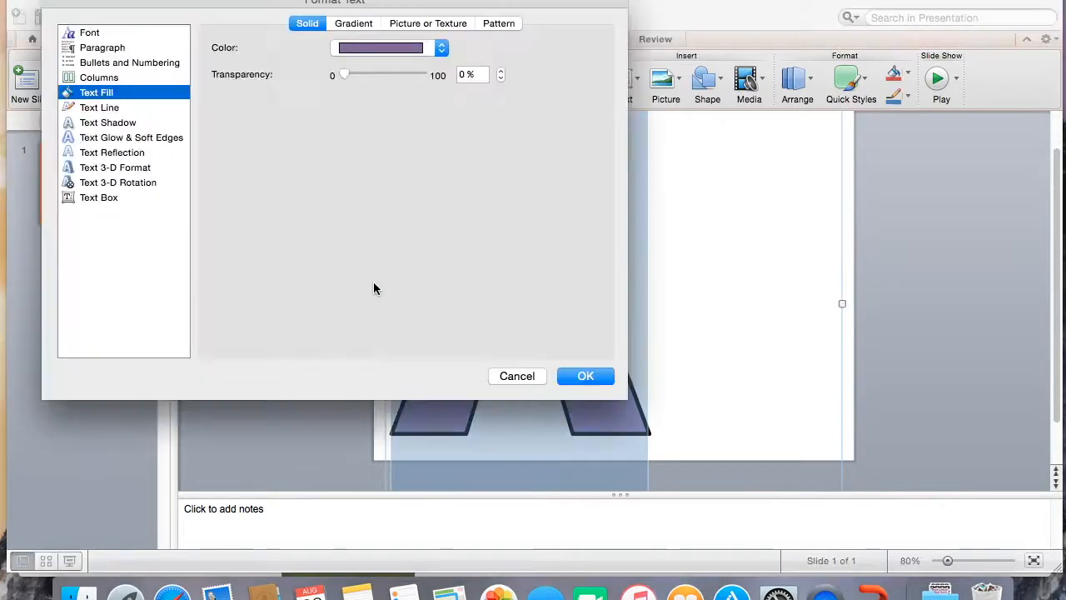
pyautogui.moveTo(276, 125)
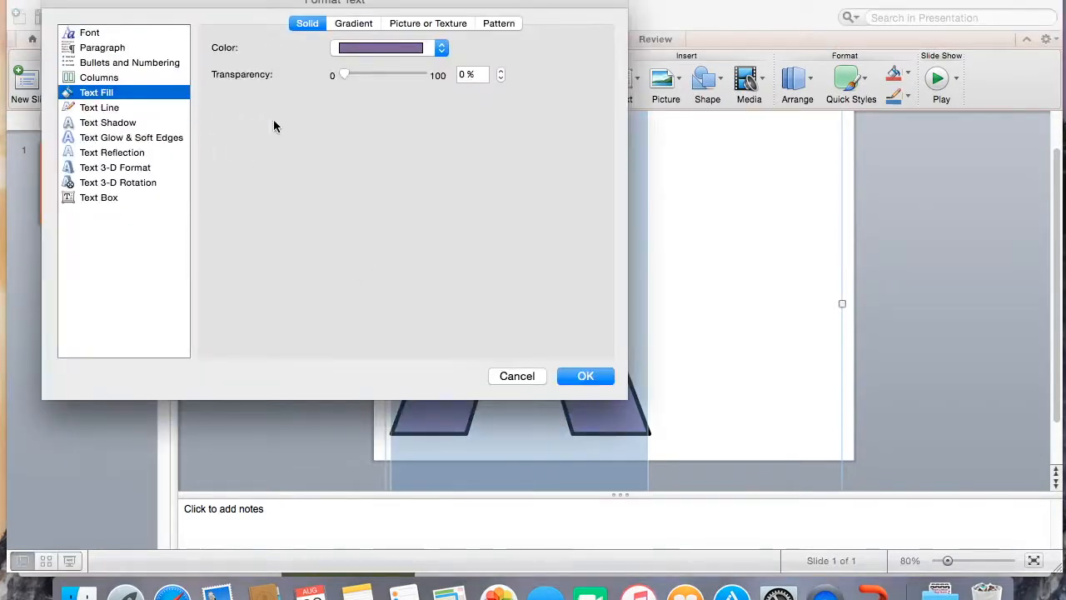
pyautogui.moveTo(266, 125)
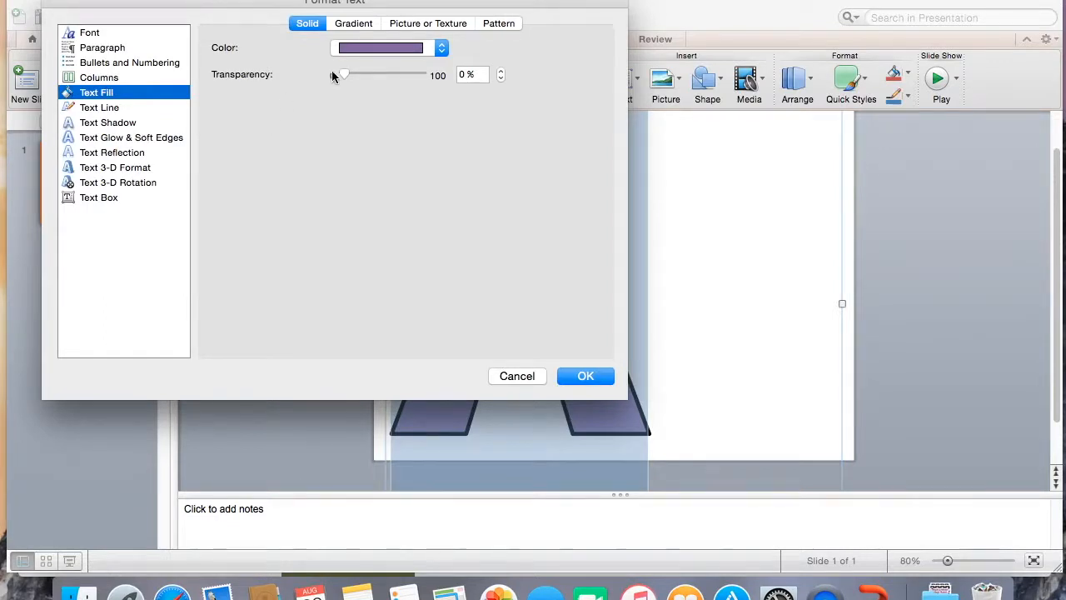
pyautogui.click(429, 23)
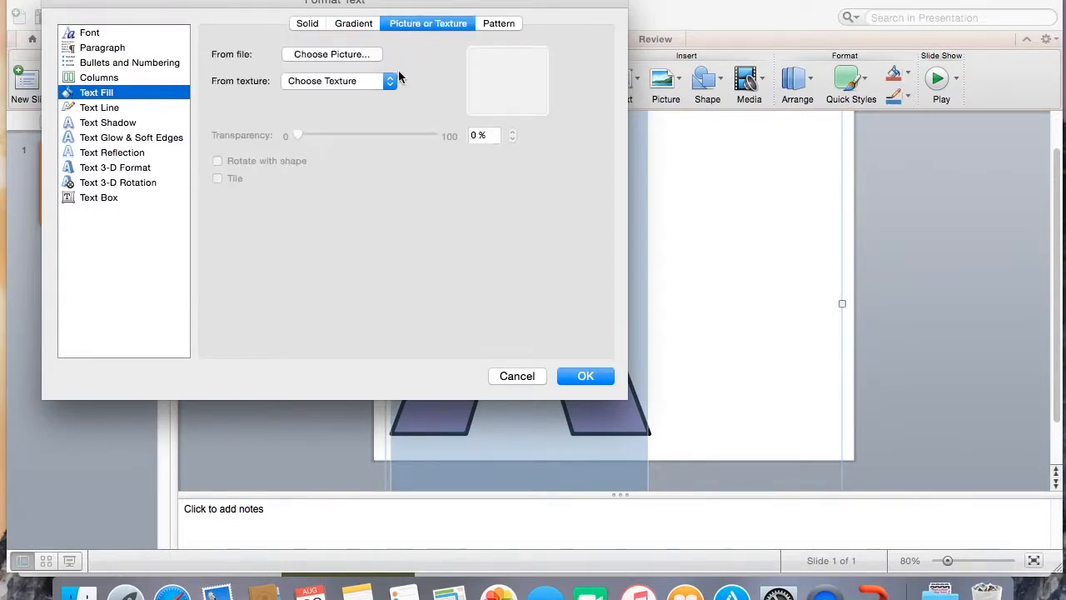
# - Try a built-in texture fill on the letter A
pyautogui.click(337, 80)
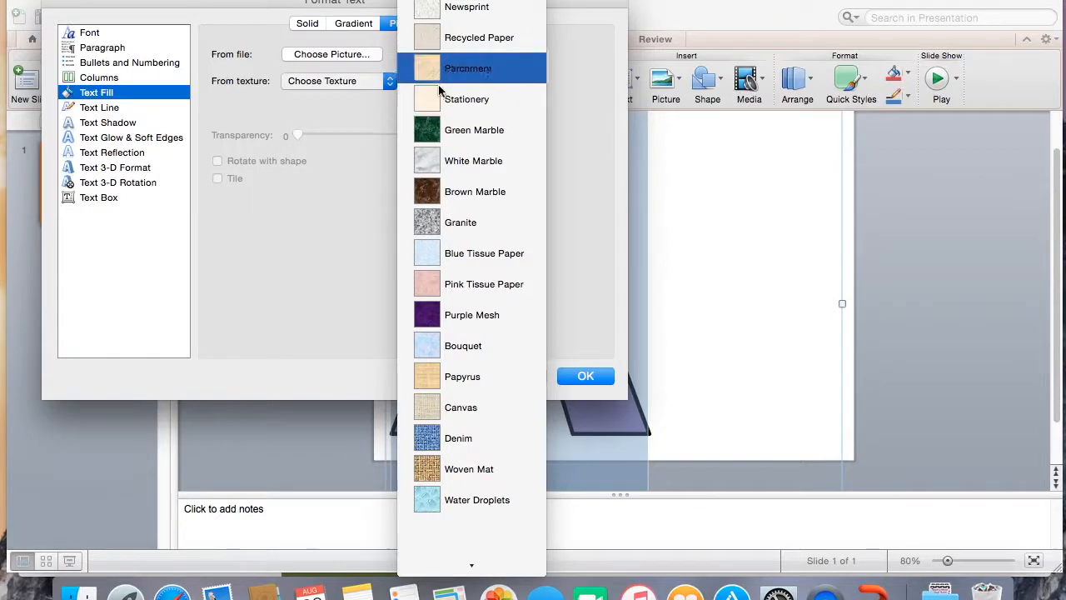
pyautogui.moveTo(463, 437)
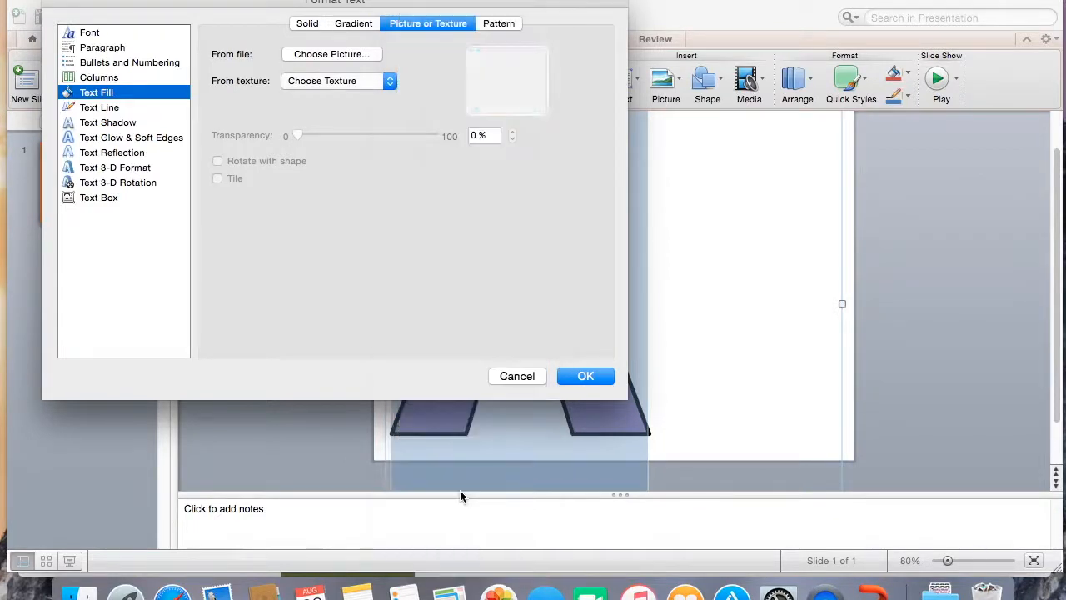
pyautogui.click(586, 376)
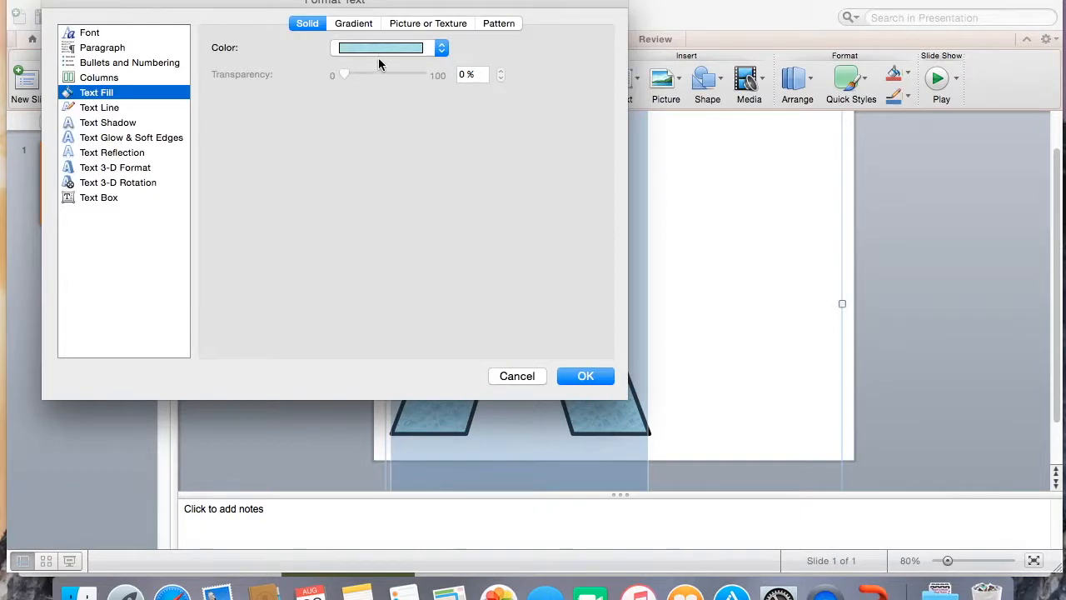
pyautogui.click(428, 23)
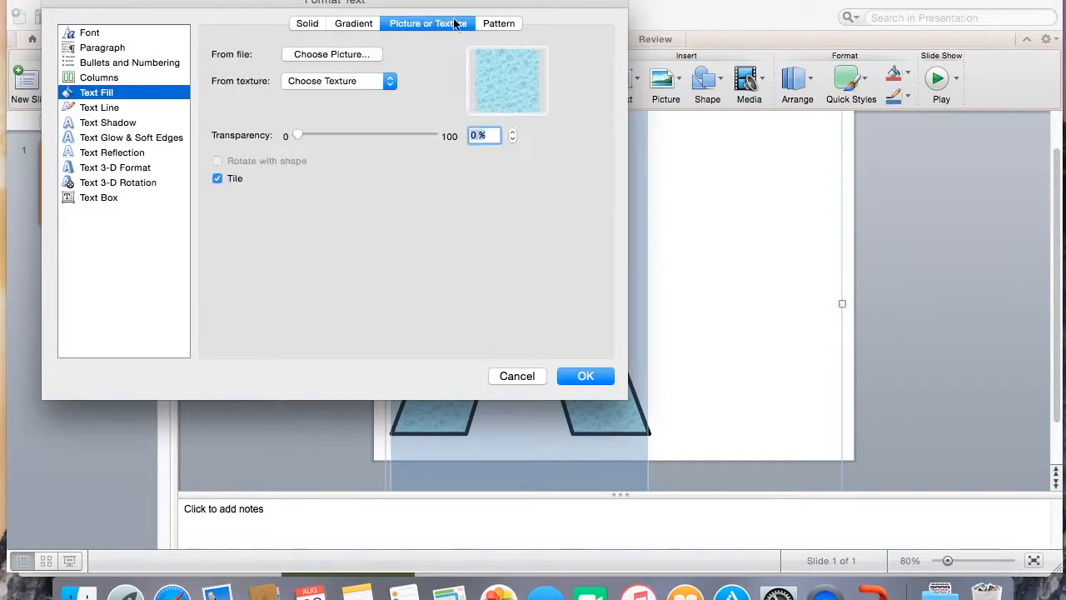
# - Fill the A with an outlined-diamond pattern, dark blue foreground on a light background
pyautogui.click(498, 23)
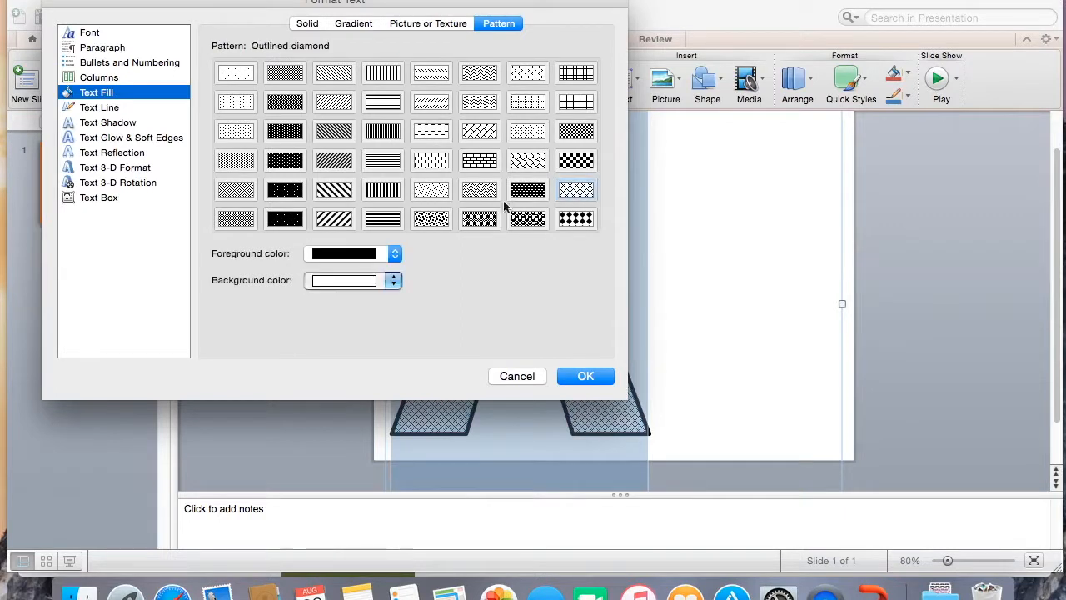
pyautogui.click(393, 253)
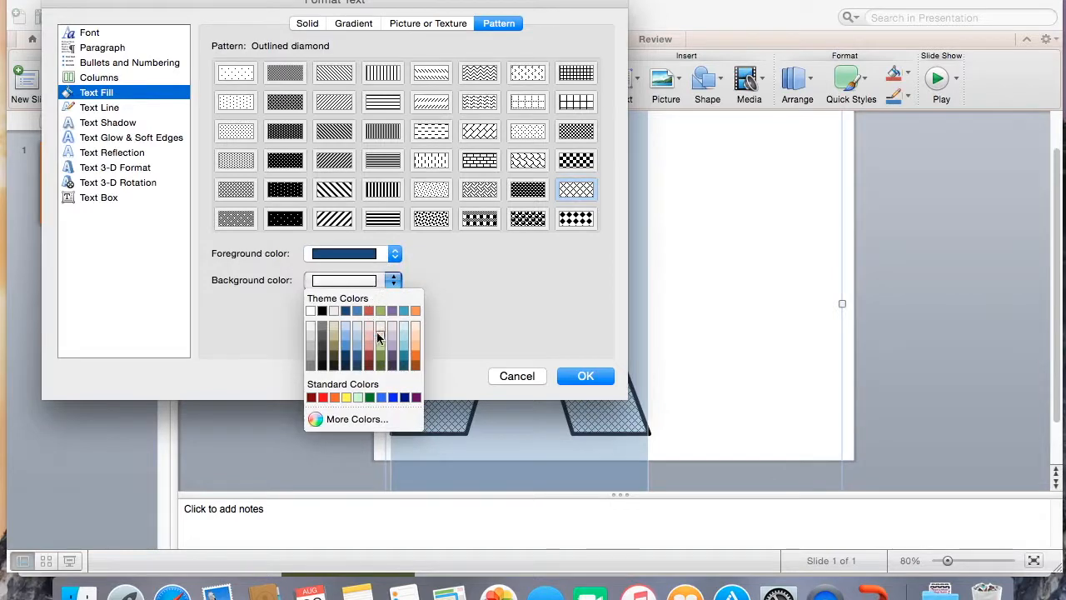
pyautogui.click(586, 376)
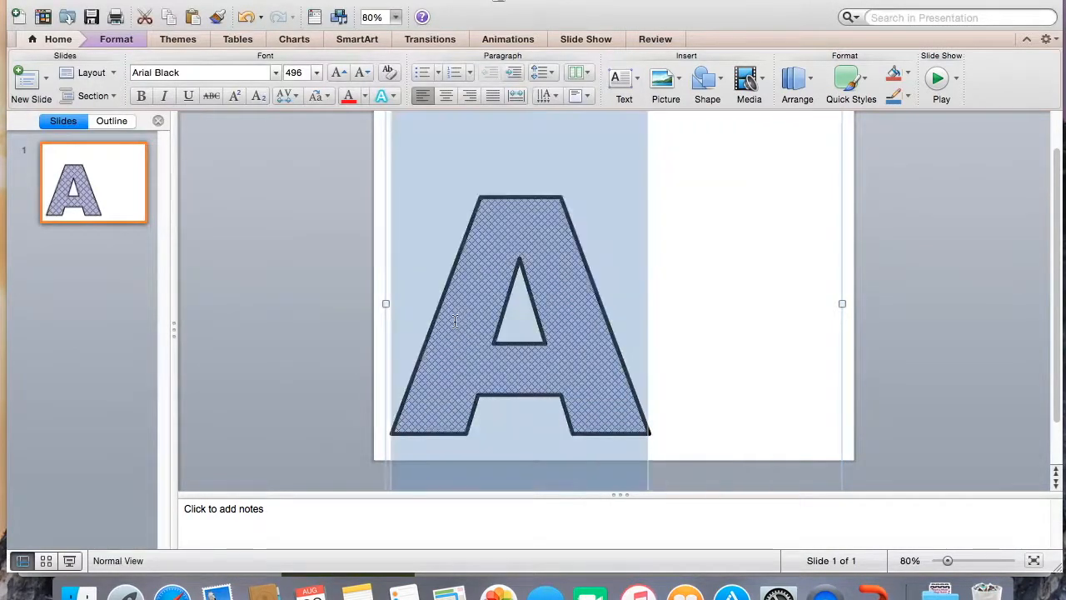
# - Start a picture fill and browse from Macintosh HD into the personal user folder
pyautogui.click(360, 98)
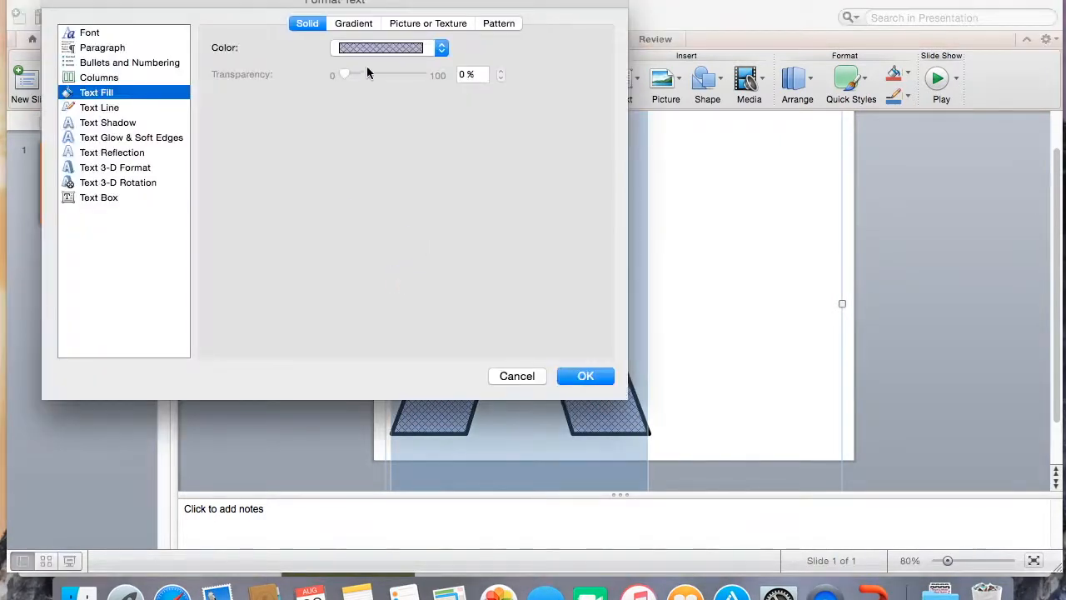
pyautogui.click(428, 24)
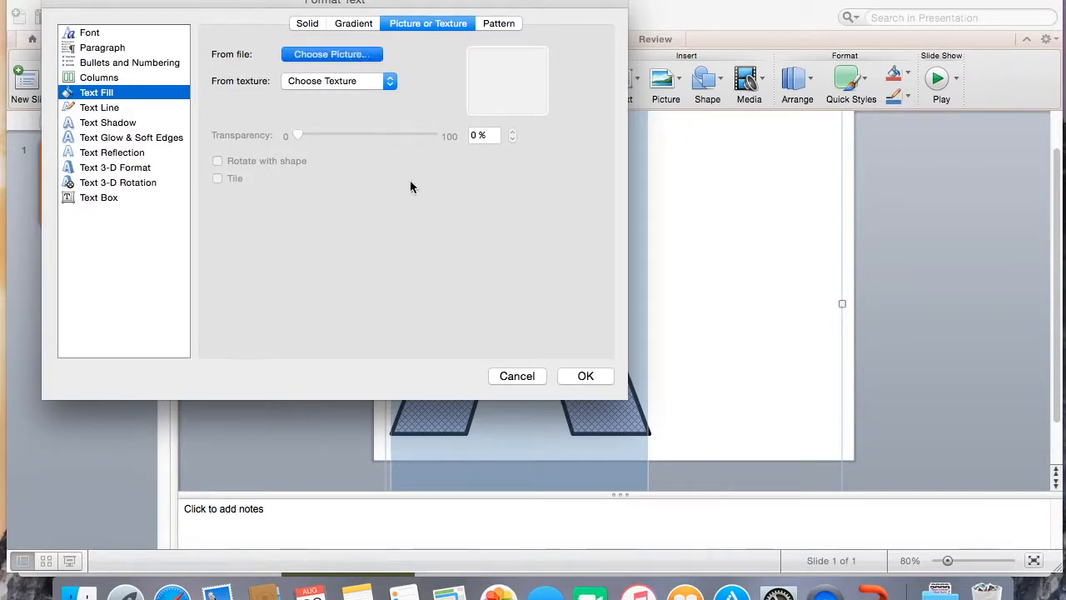
pyautogui.moveTo(436, 240)
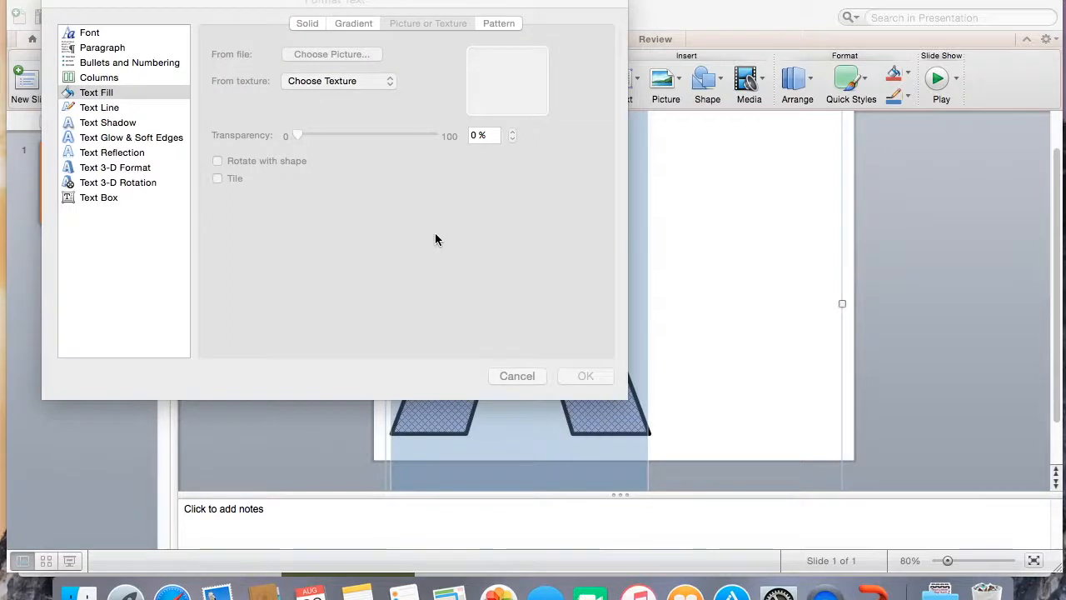
pyautogui.click(329, 53)
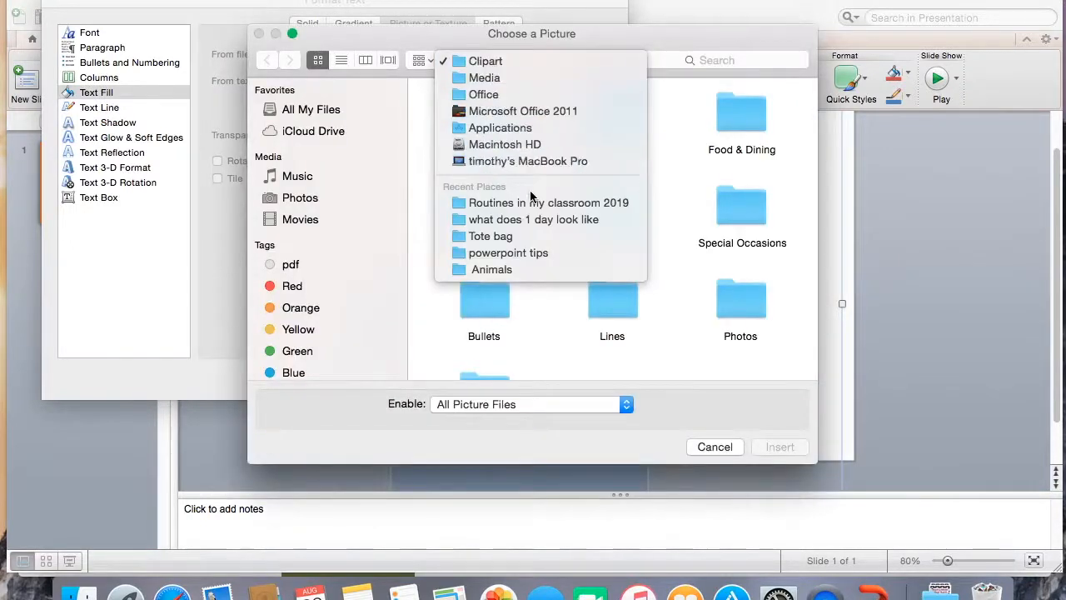
pyautogui.click(499, 127)
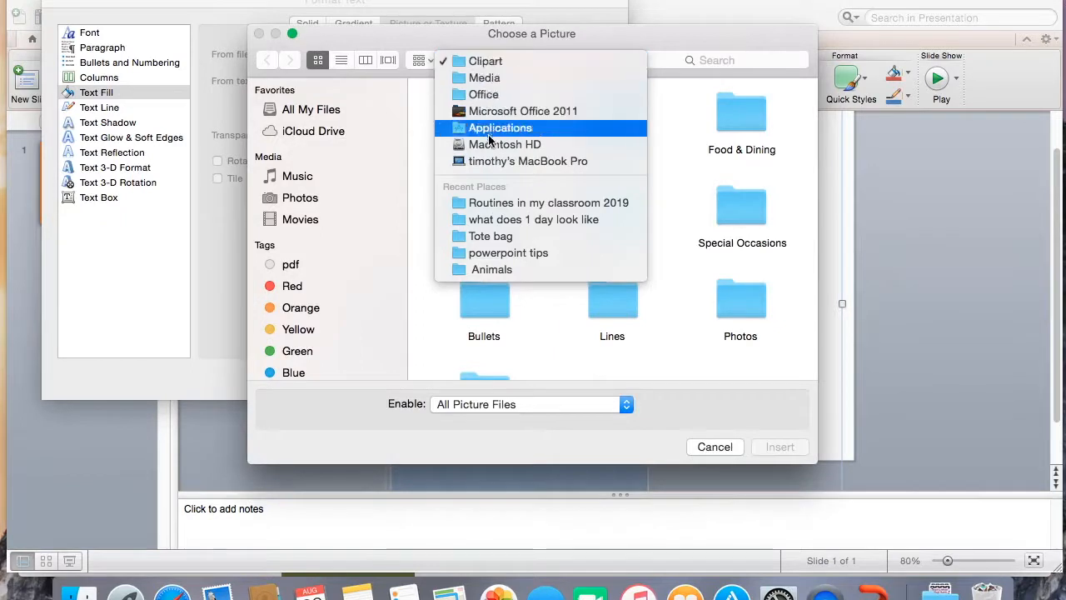
pyautogui.click(505, 143)
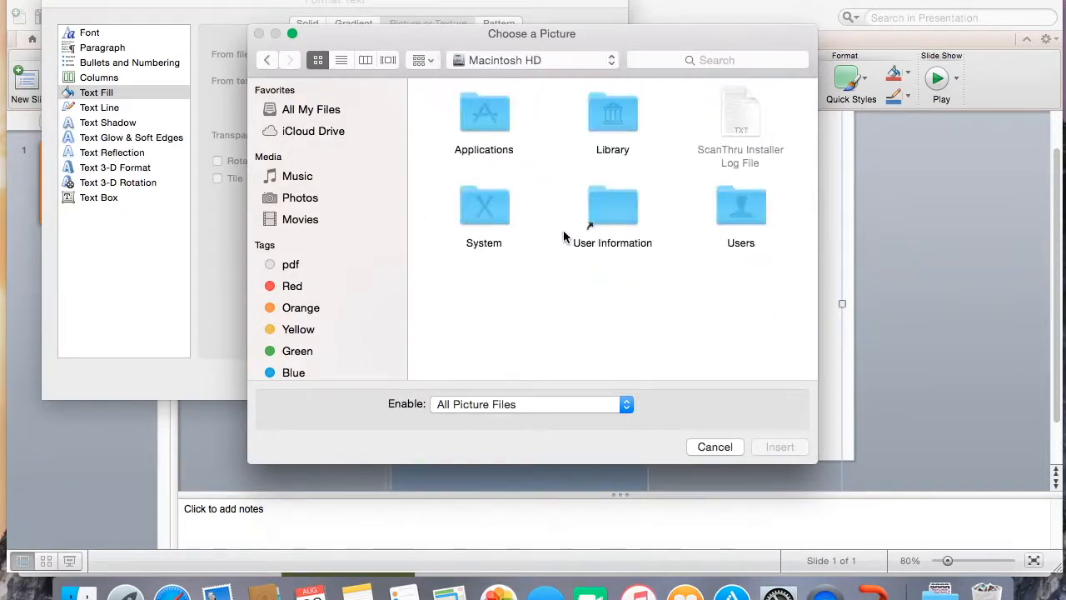
pyautogui.doubleClick(740, 207)
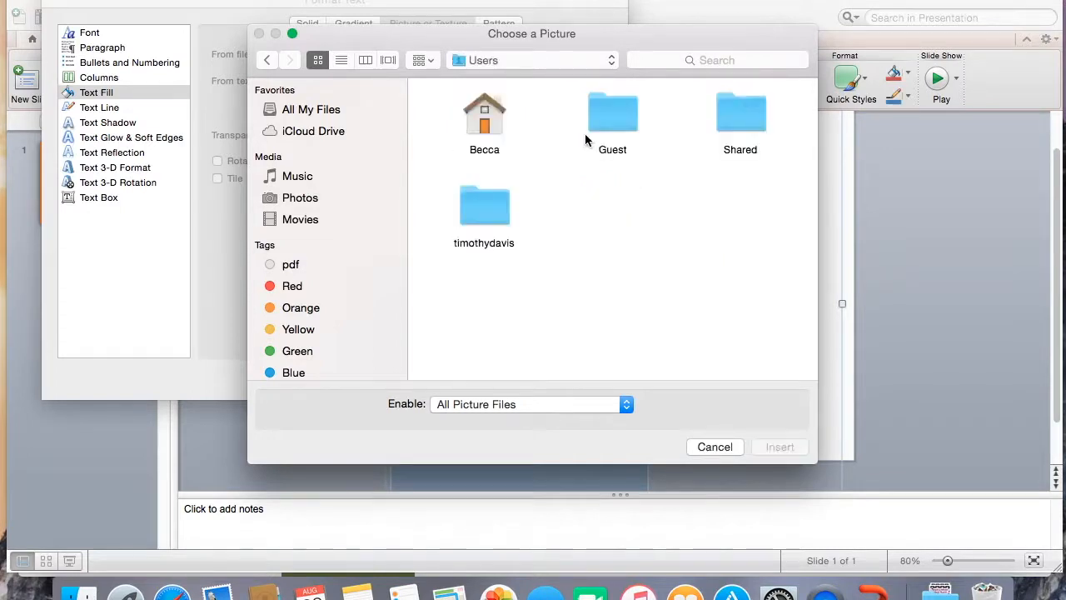
pyautogui.doubleClick(483, 120)
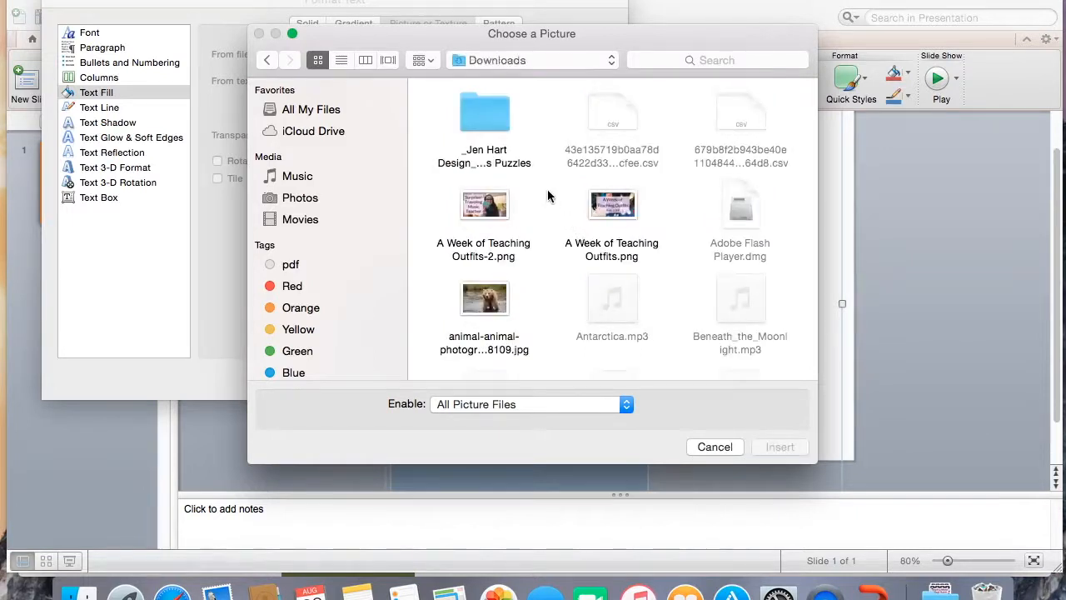
# - Choose 18.jpg from the ColorfulSheetMusic folder as the letter's picture fill
pyautogui.scroll(-3)
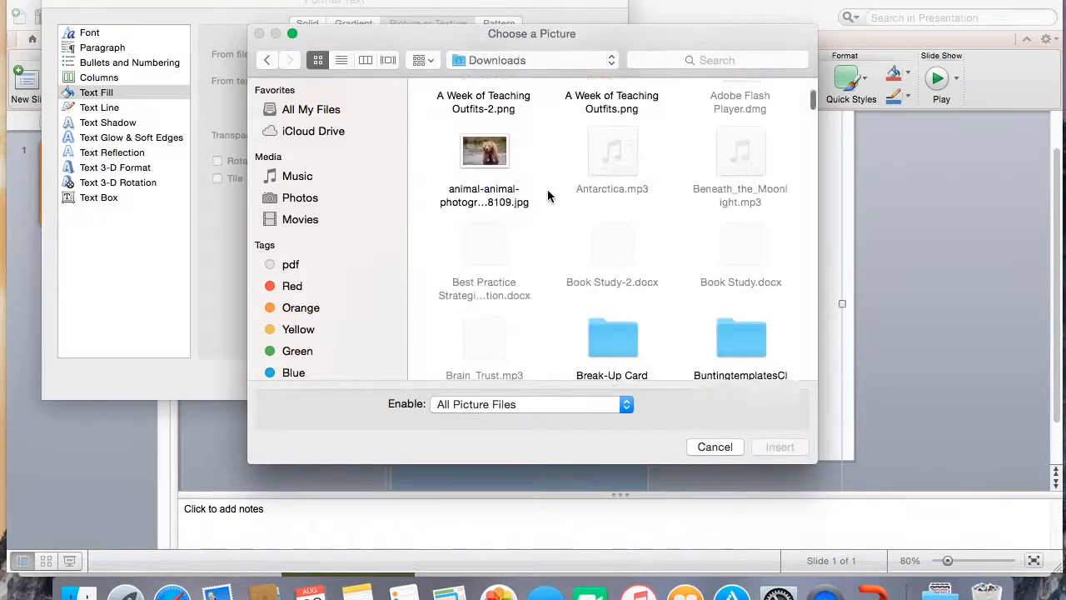
pyautogui.scroll(-3)
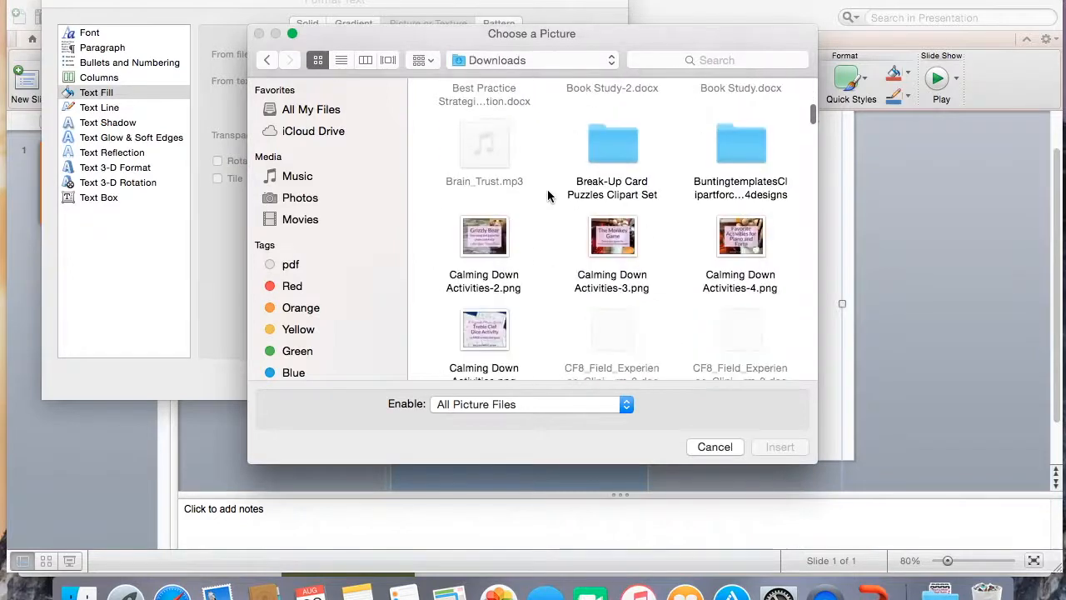
pyautogui.scroll(-3)
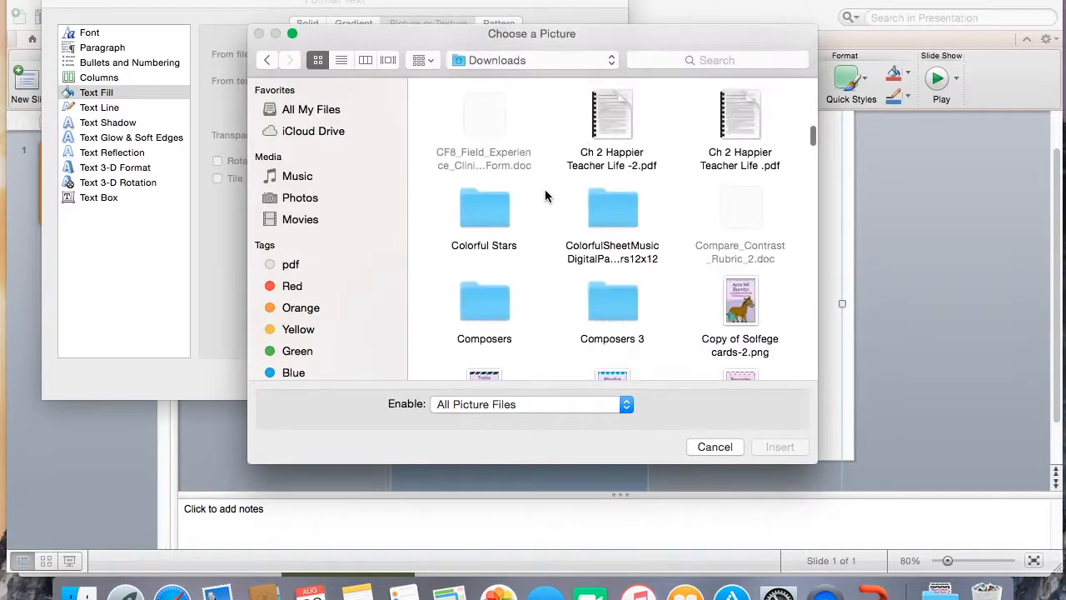
pyautogui.doubleClick(613, 206)
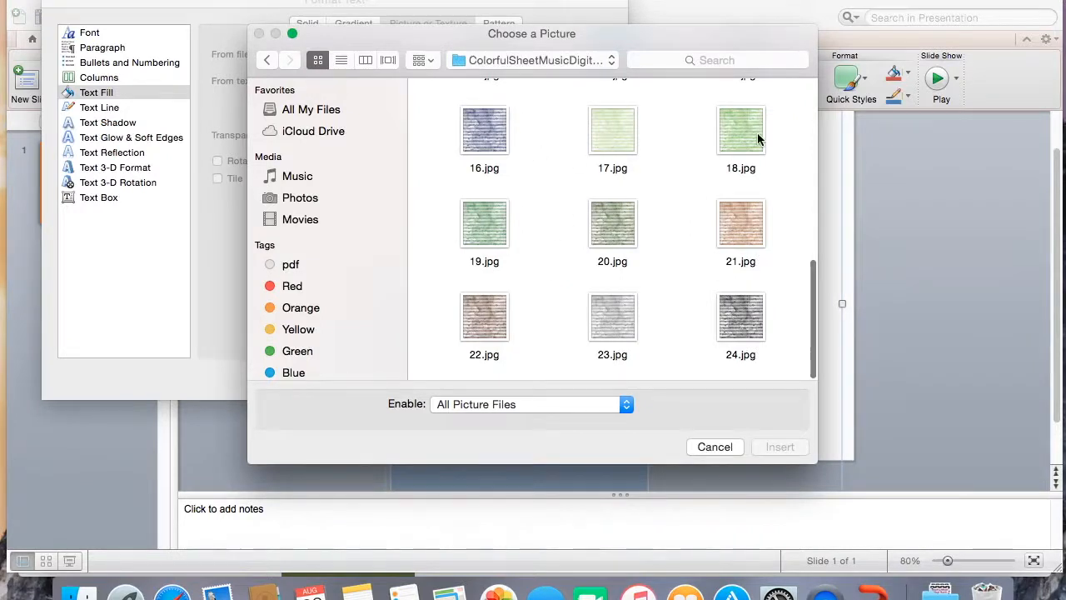
pyautogui.click(739, 130)
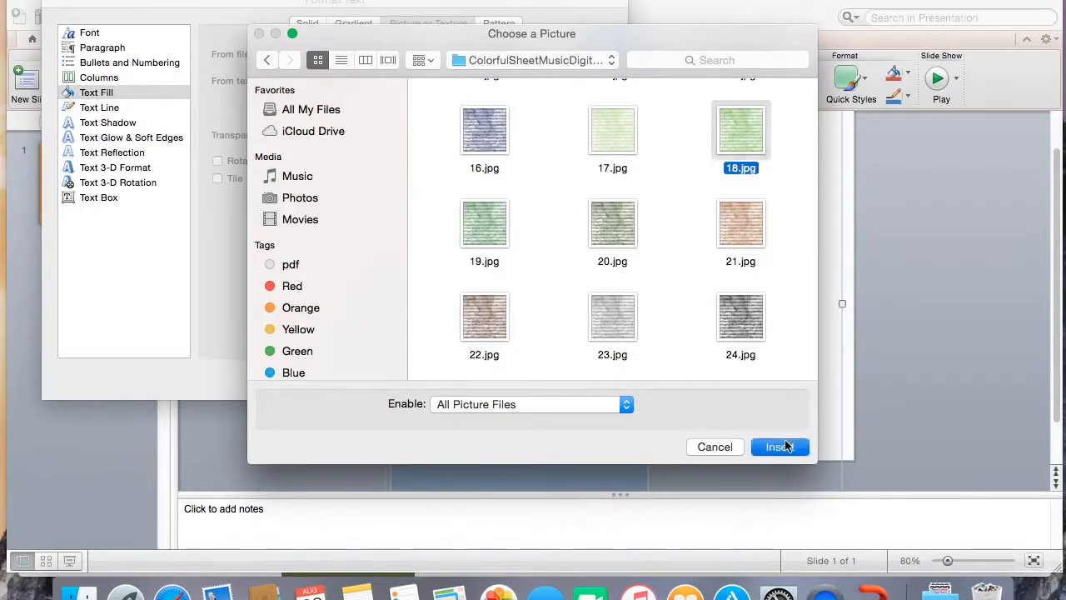
pyautogui.click(779, 446)
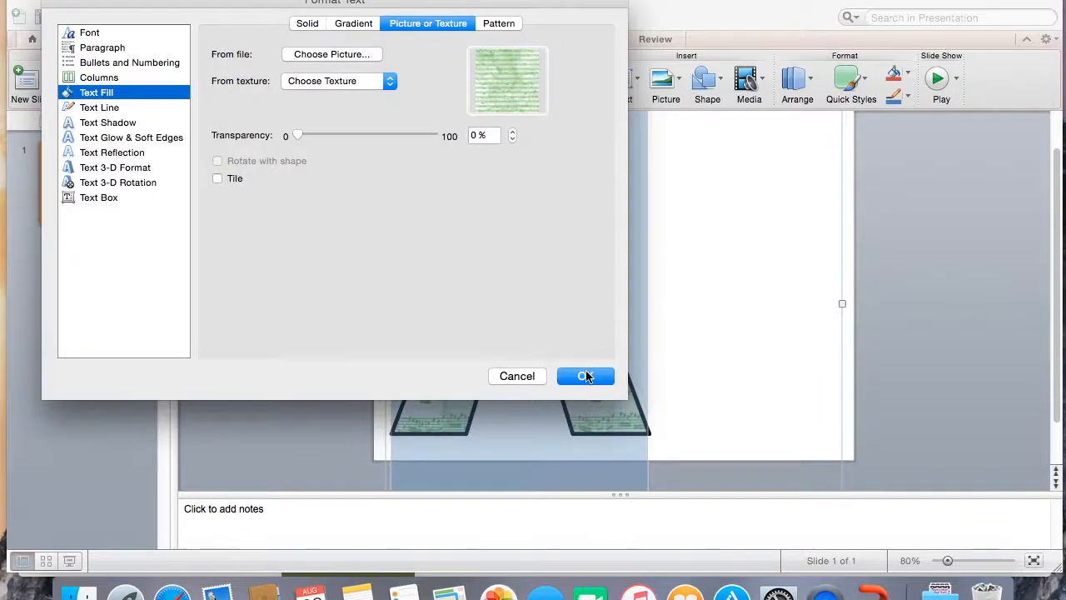
# - Apply the green sheet-music picture fill to the outlined letter A
pyautogui.click(587, 377)
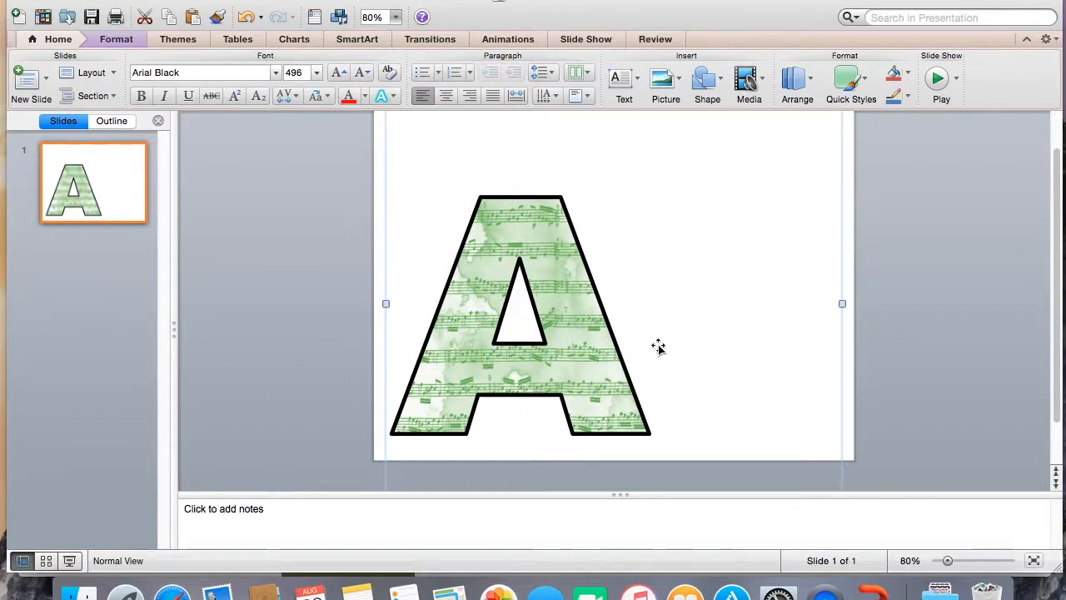
pyautogui.moveTo(634, 313)
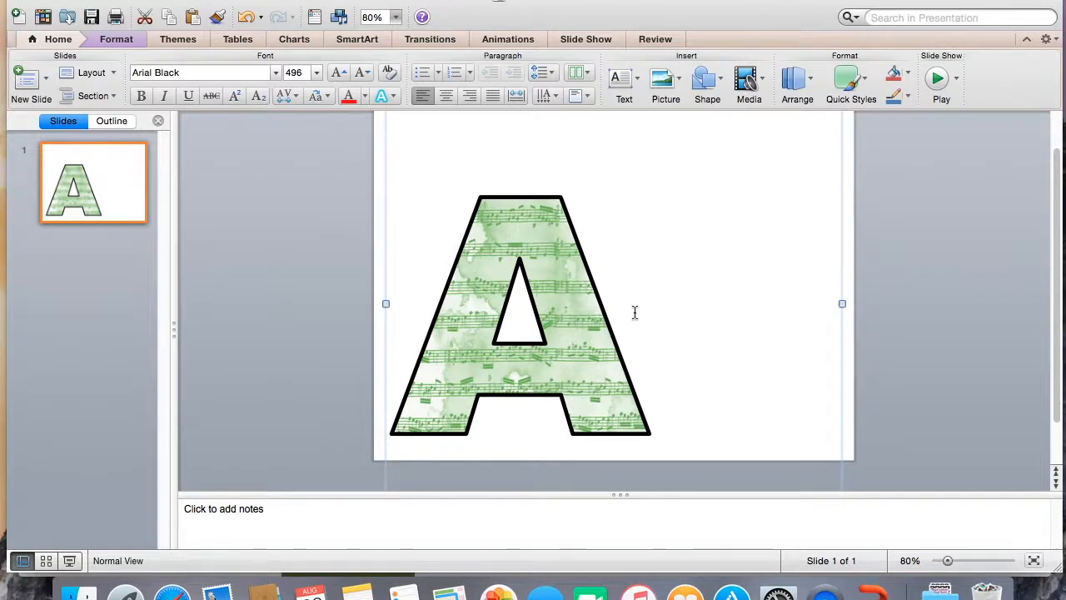
pyautogui.moveTo(913, 255)
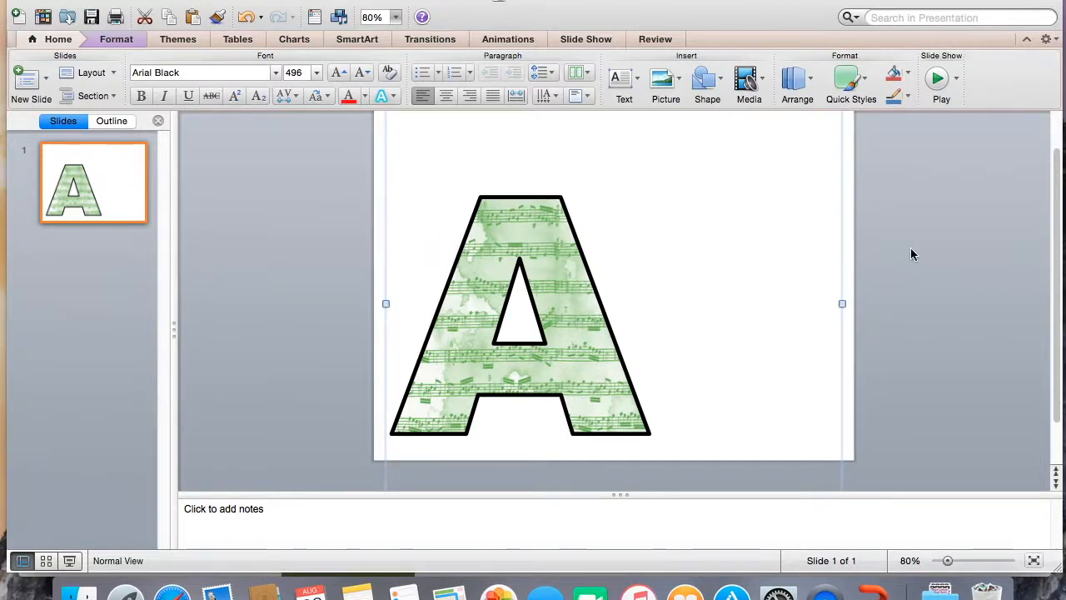